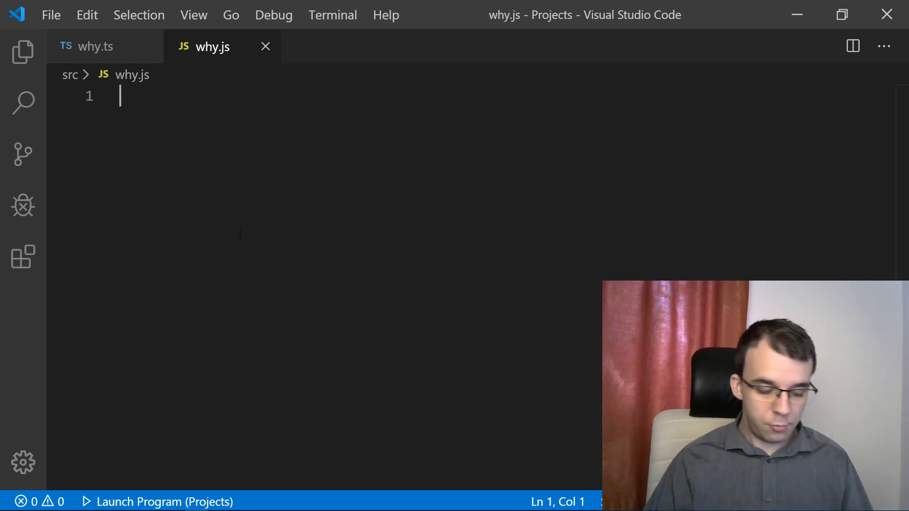
# Define class Square in why.js with constructor(x, y, size) assigning this.x, this.y and this.size
pyautogui.write('class')
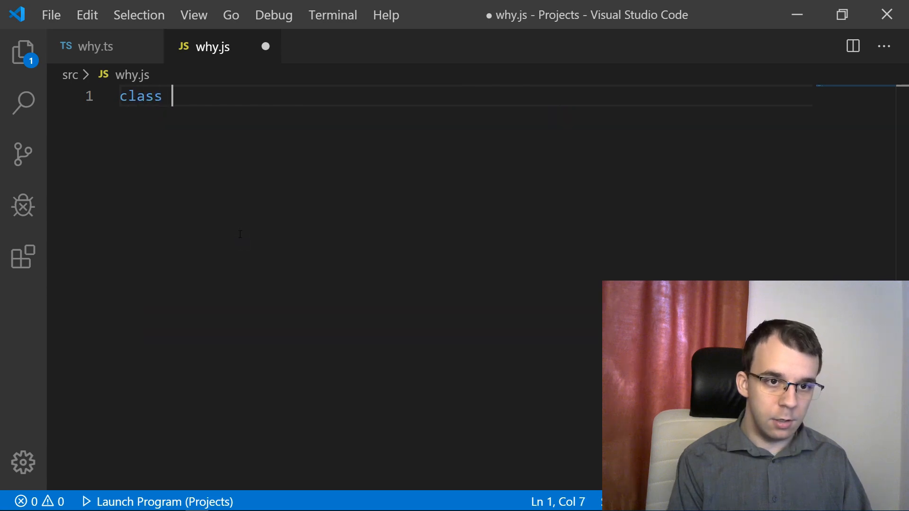
pyautogui.write('Square {')
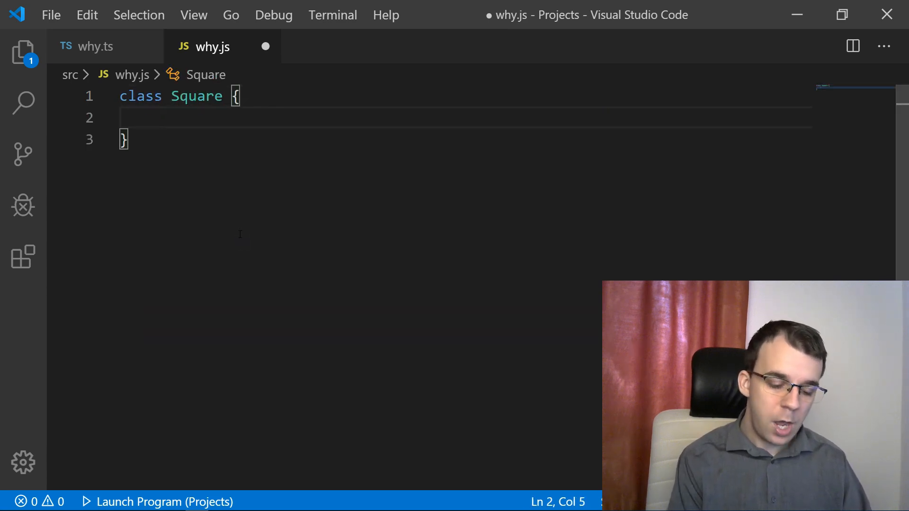
pyautogui.write('constructor()')
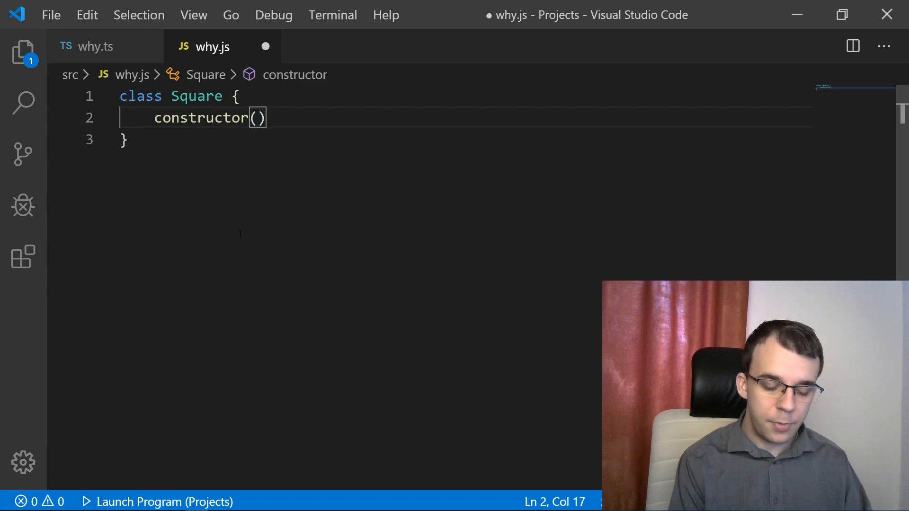
pyautogui.write('x, y,')
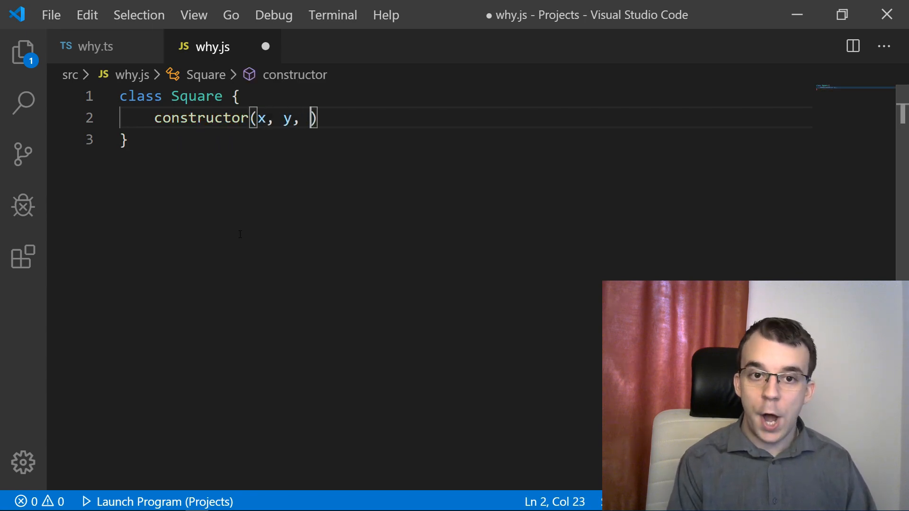
pyautogui.write('size')
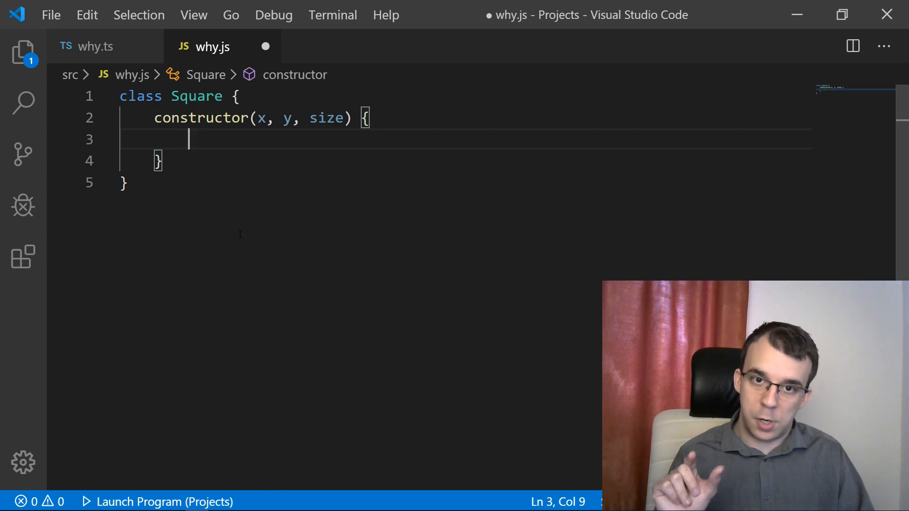
pyautogui.write('this')
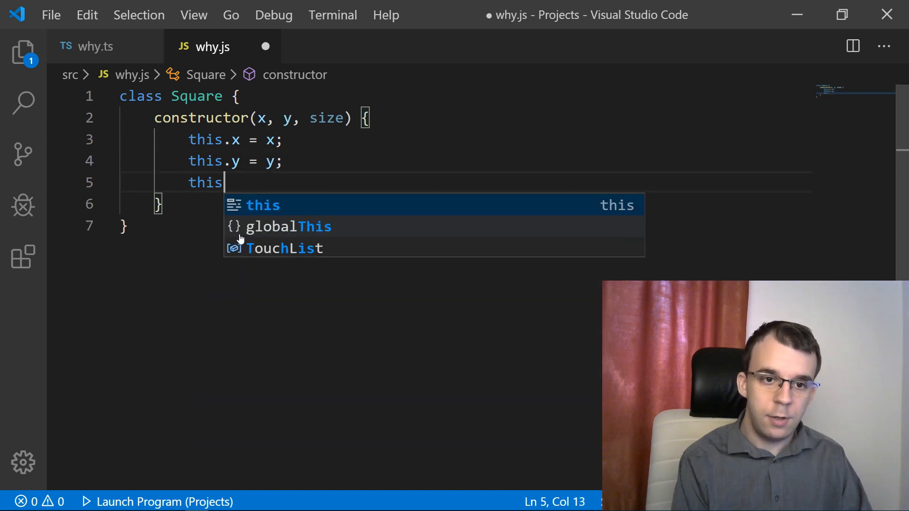
pyautogui.write('.size = size;')
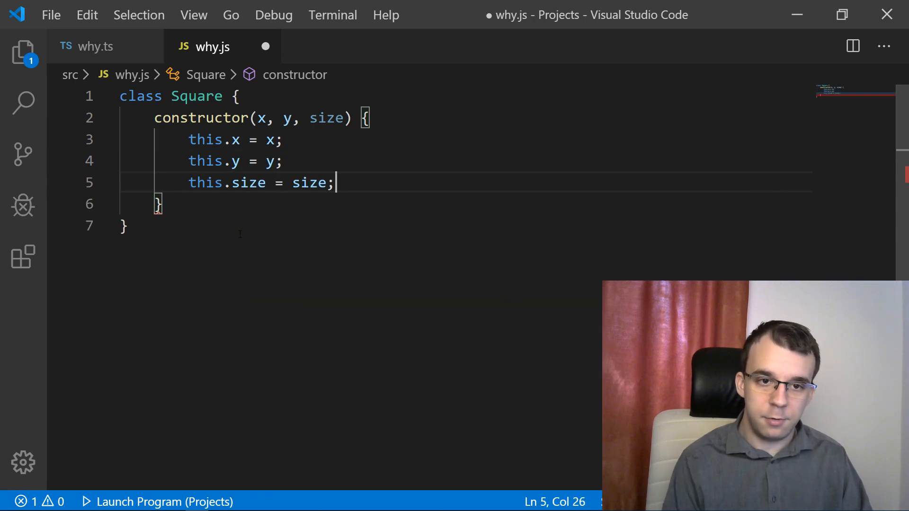
pyautogui.press('enter')
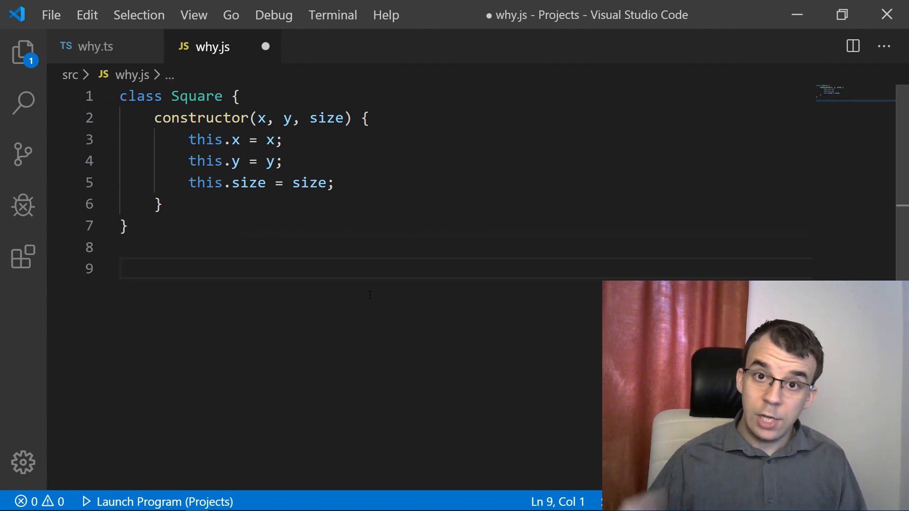
# Create sq as new Square(5, 5, 10)
pyautogui.write('let')
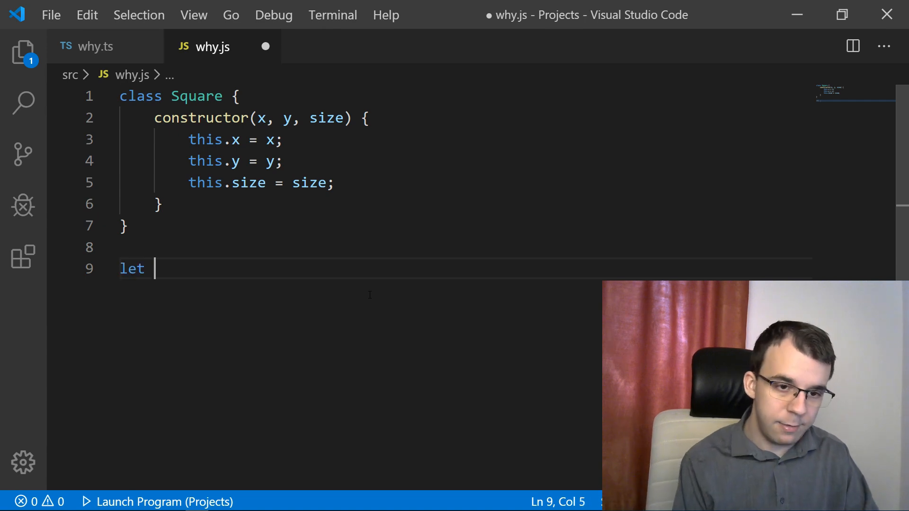
pyautogui.write('sq = new')
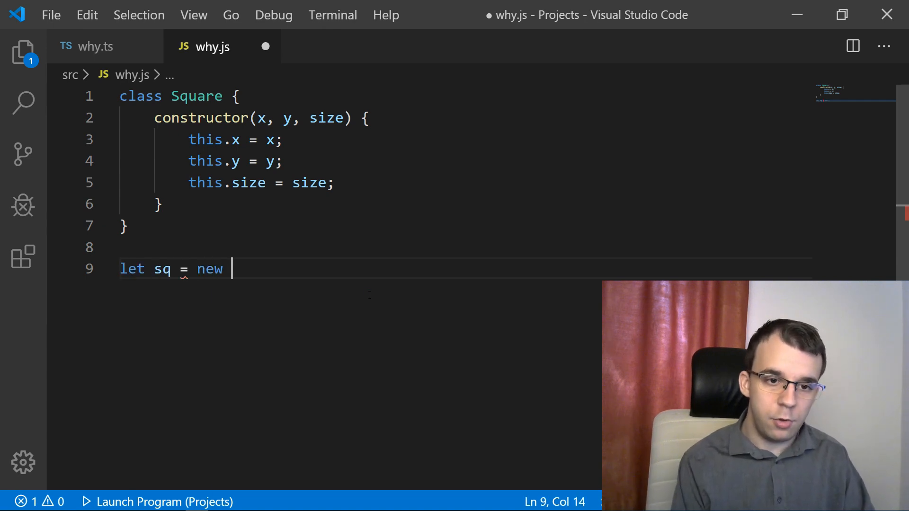
pyautogui.write('Square()')
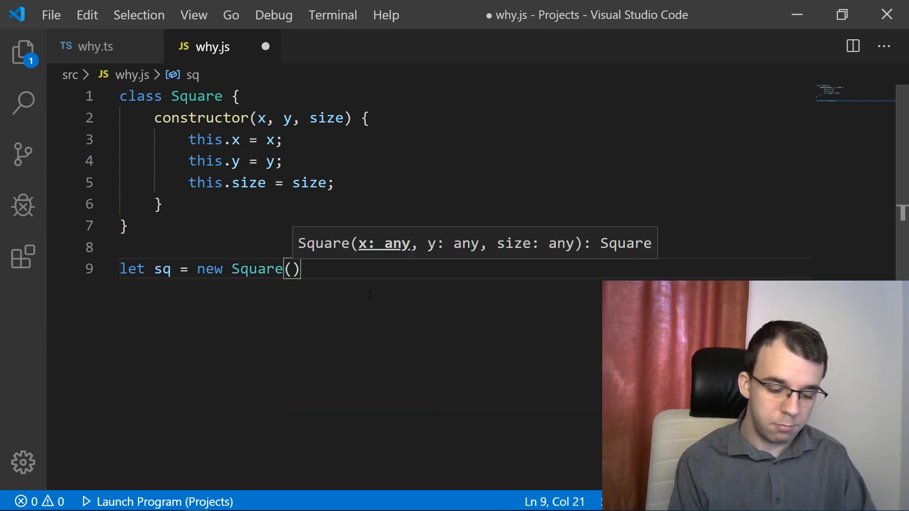
pyautogui.write('5, 5, 10')
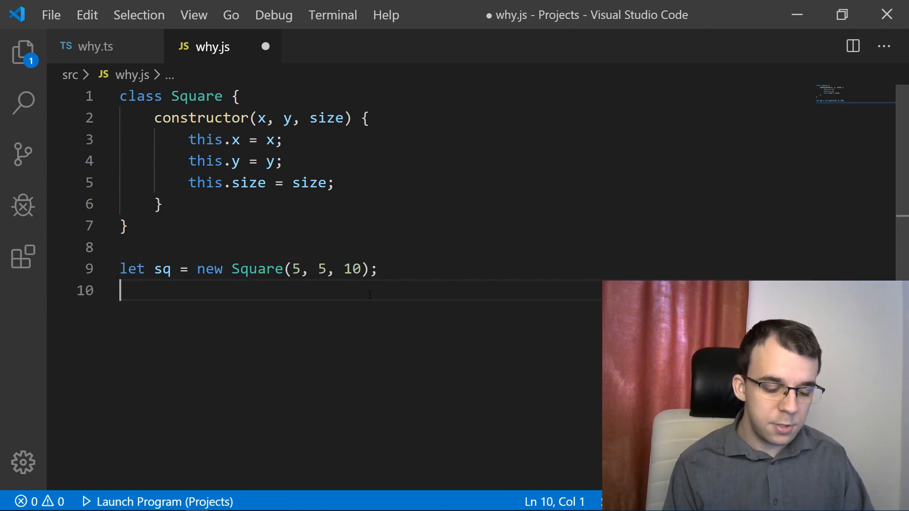
# Compute area as sq.size * sq.size, log it, and set a breakpoint on the log line
pyautogui.write('let')
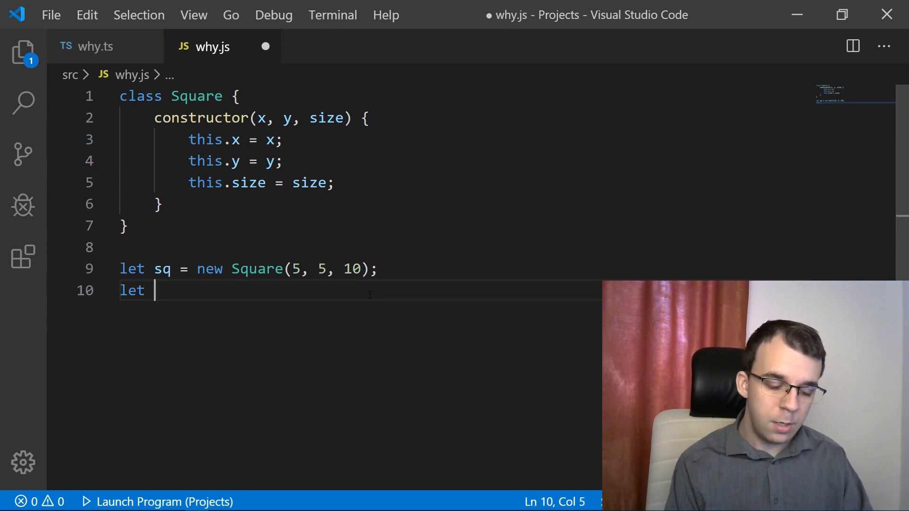
pyautogui.write('area =')
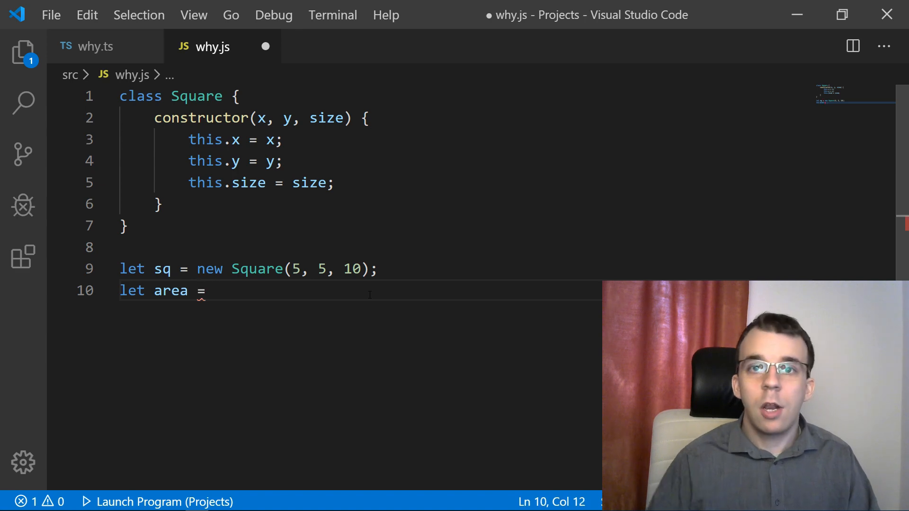
pyautogui.write('sq.size * sq.size;')
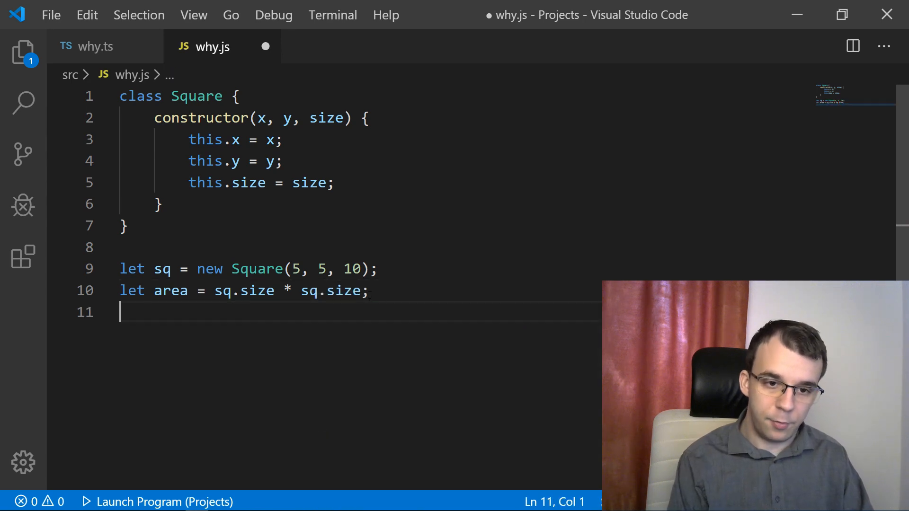
pyautogui.write('console.log(area);')
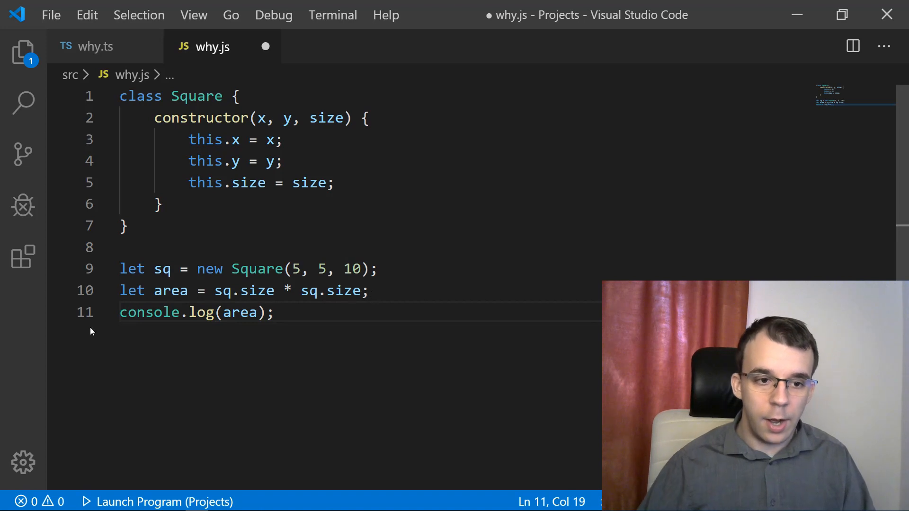
pyautogui.click(370, 290)
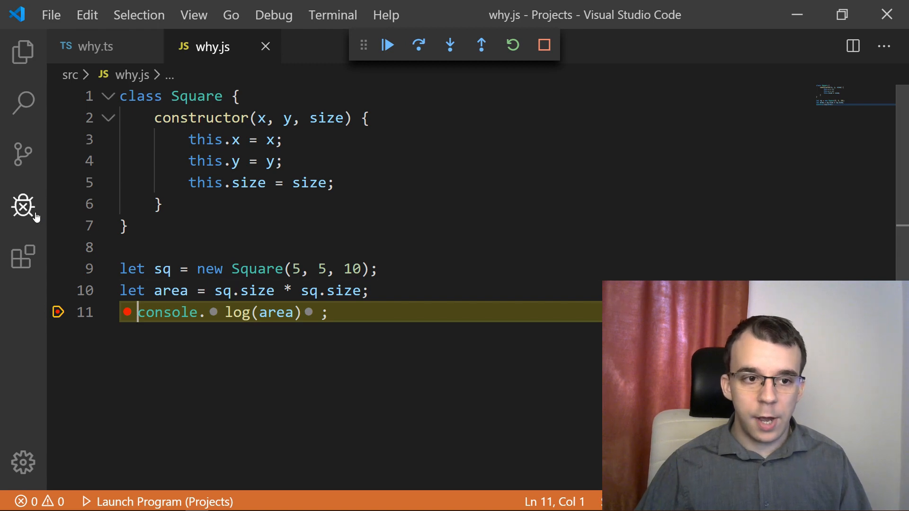
# Add sq and area as watch expressions to confirm area is 100, then stop debugging
pyautogui.click(23, 206)
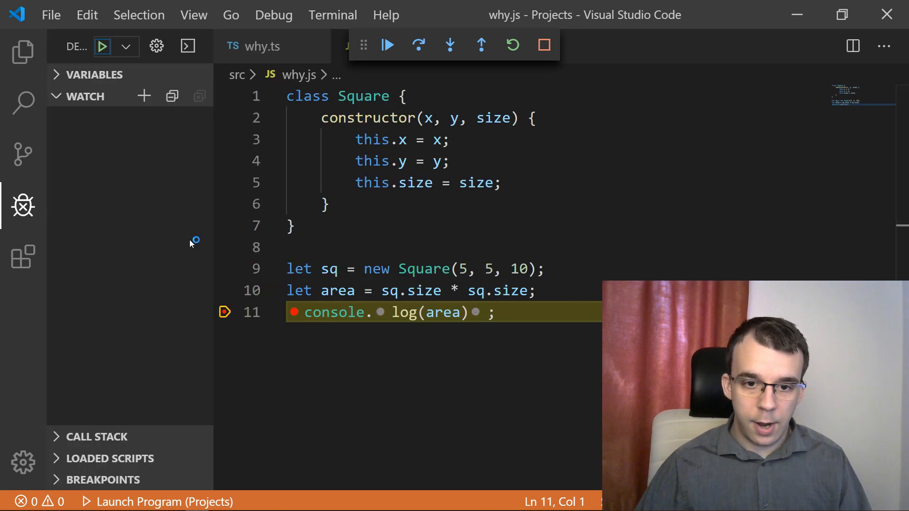
pyautogui.click(143, 96)
pyautogui.write('sq')
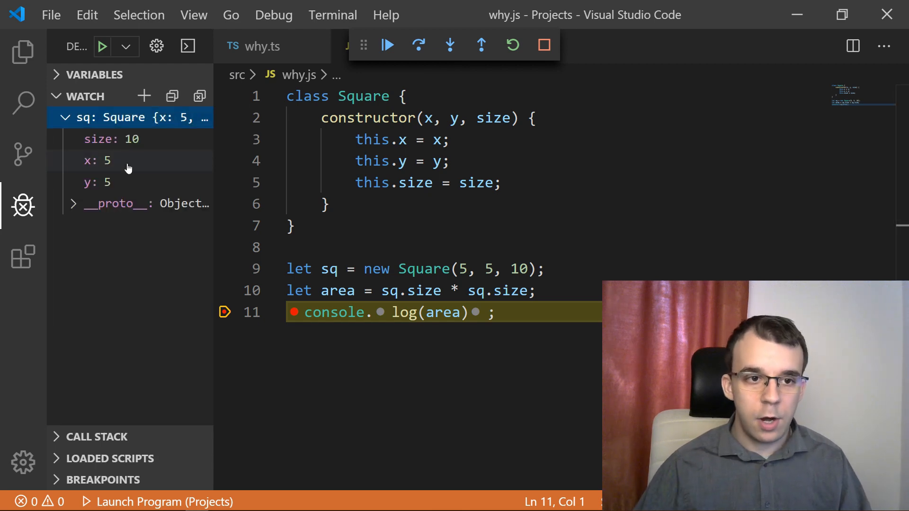
pyautogui.moveTo(113, 182)
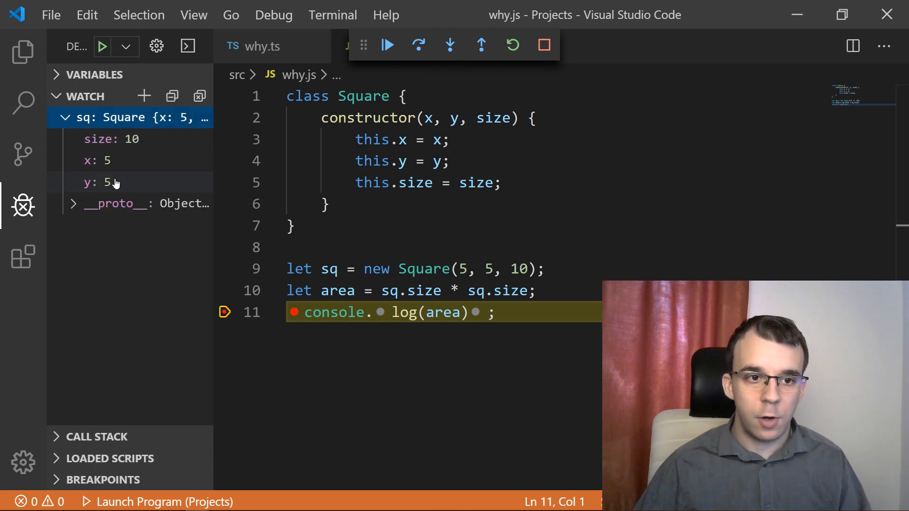
pyautogui.moveTo(101, 209)
pyautogui.write('area')
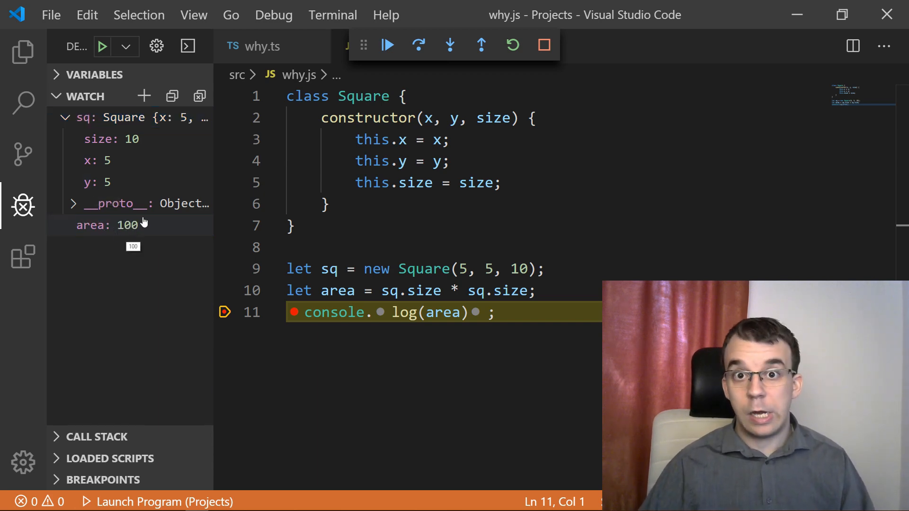
pyautogui.click(127, 225)
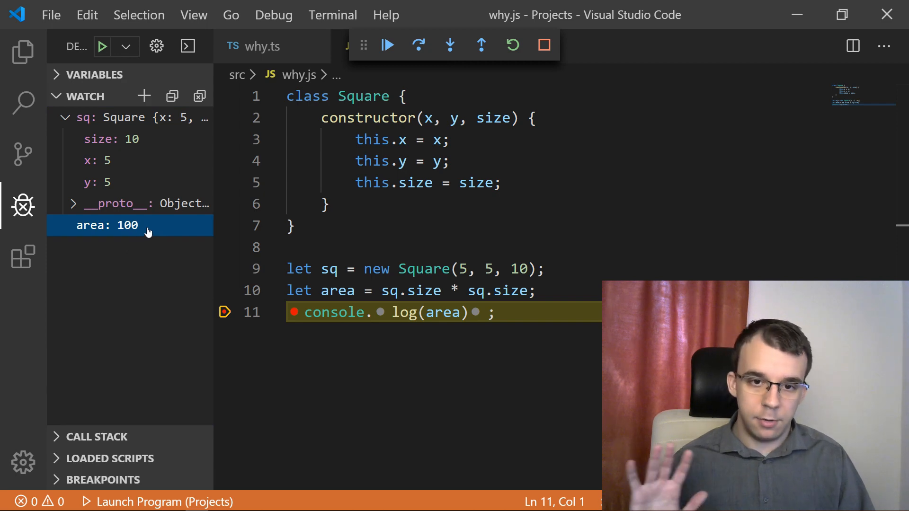
pyautogui.click(543, 44)
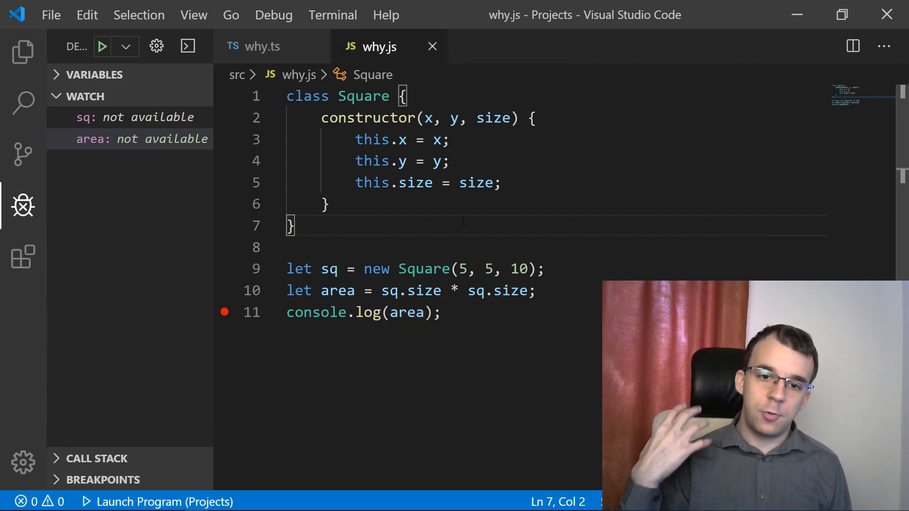
# Change size to length in the area line, add a '// another file' comment, and save why.js
pyautogui.doubleClick(423, 290)
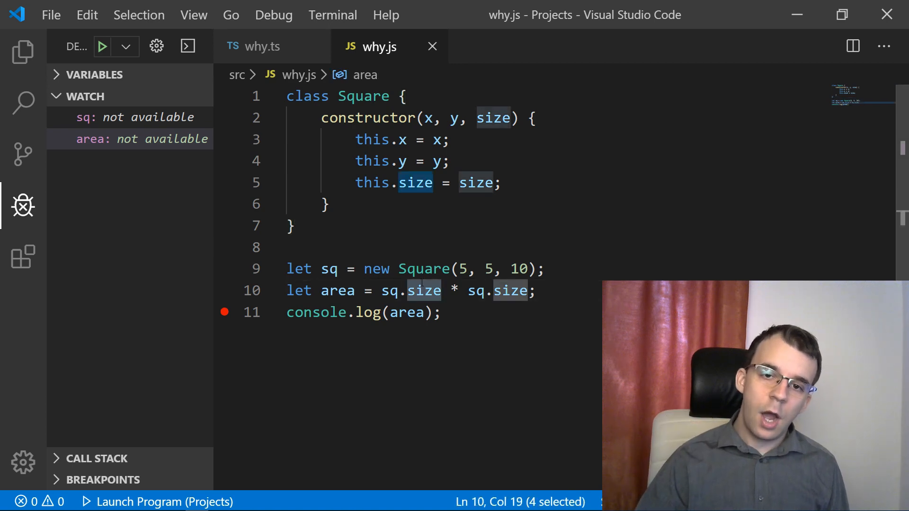
pyautogui.moveTo(423, 290)
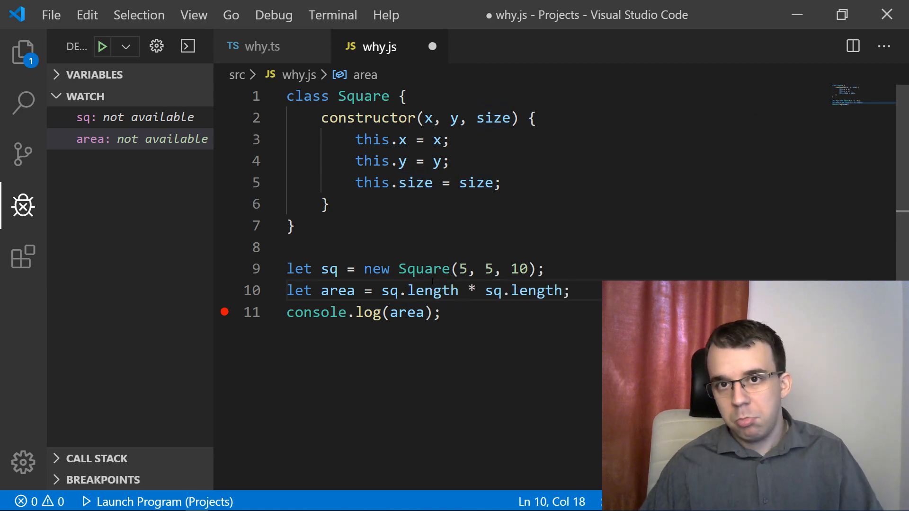
pyautogui.doubleClick(431, 290)
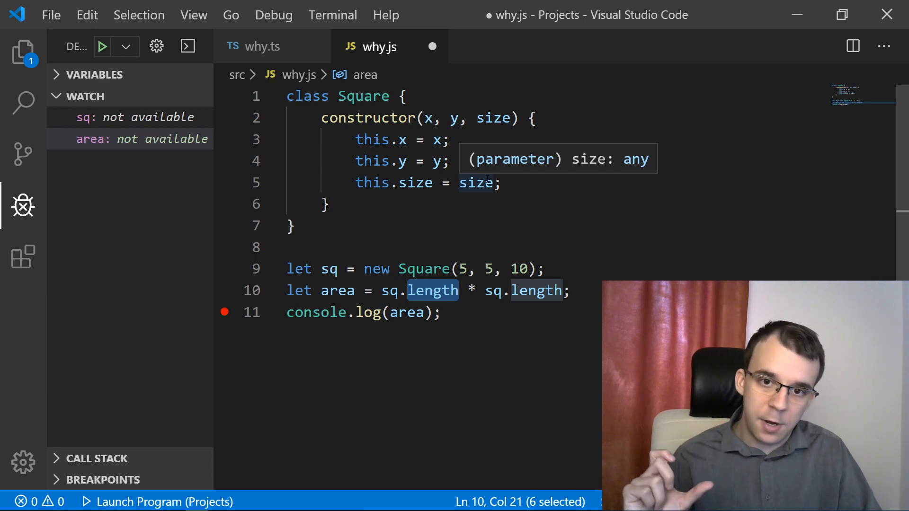
pyautogui.moveTo(496, 133)
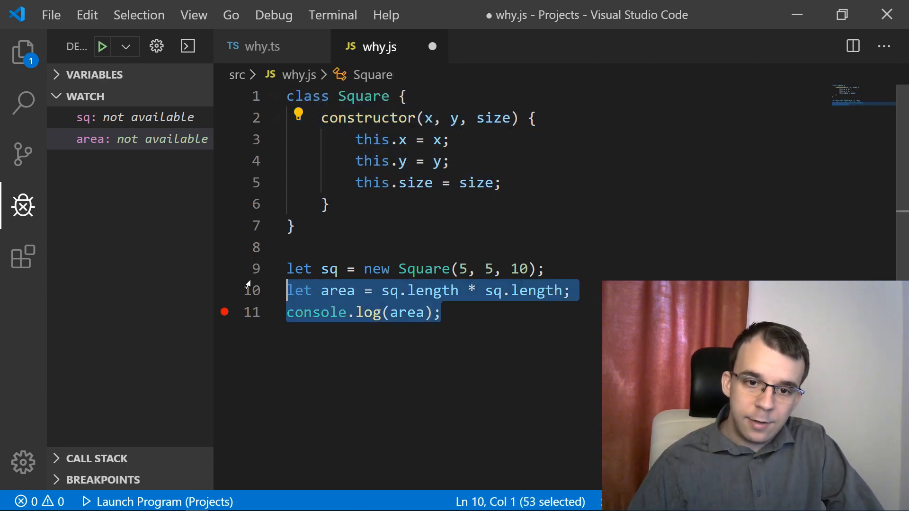
pyautogui.write('//')
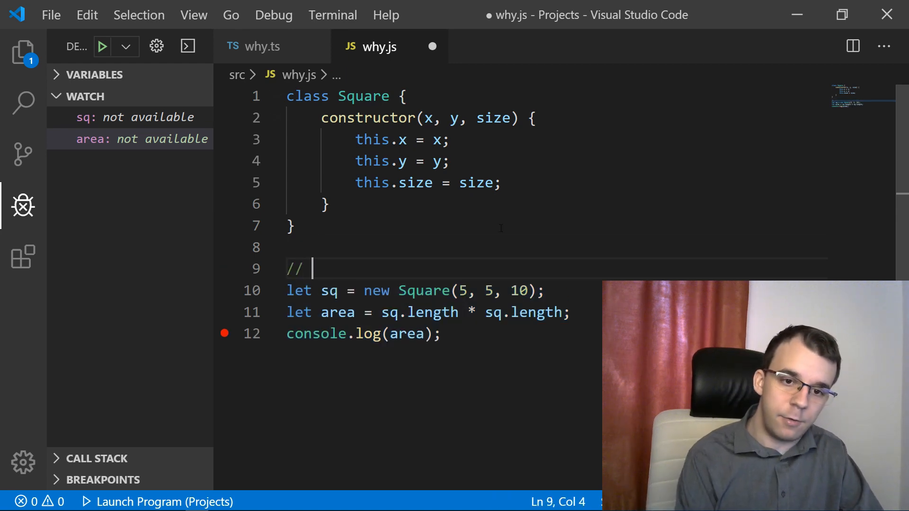
pyautogui.write('another file')
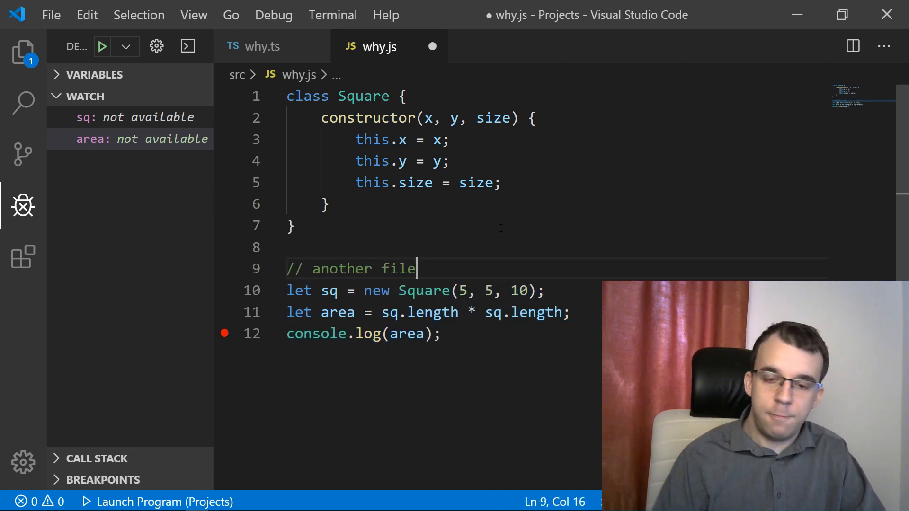
pyautogui.press('ctrl+s')
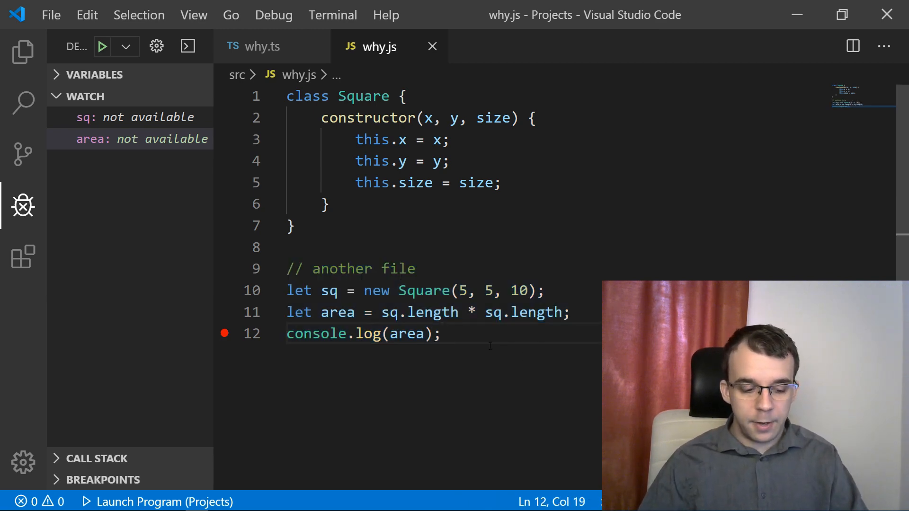
pyautogui.click(102, 45)
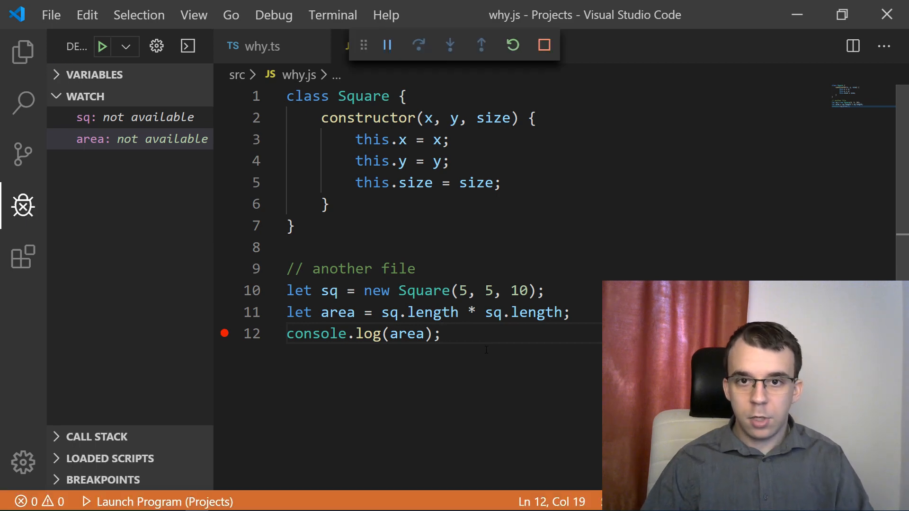
pyautogui.click(387, 45)
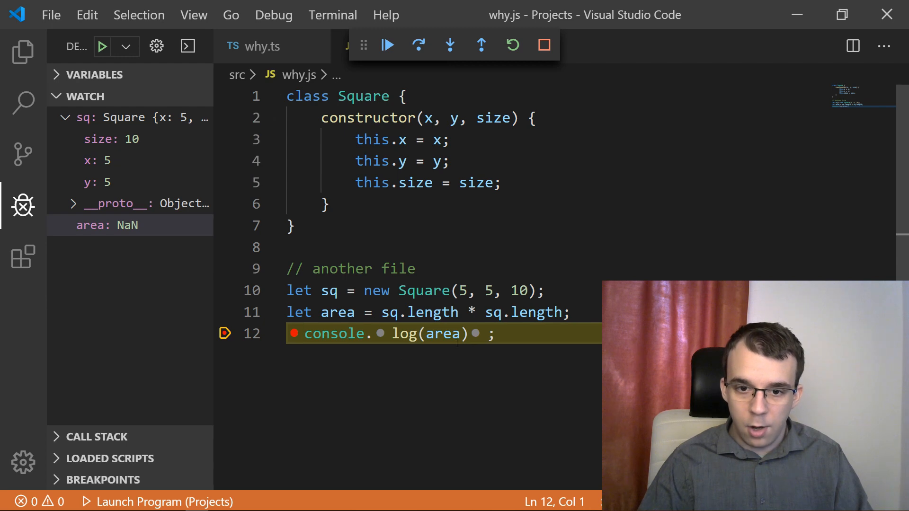
pyautogui.doubleClick(444, 333)
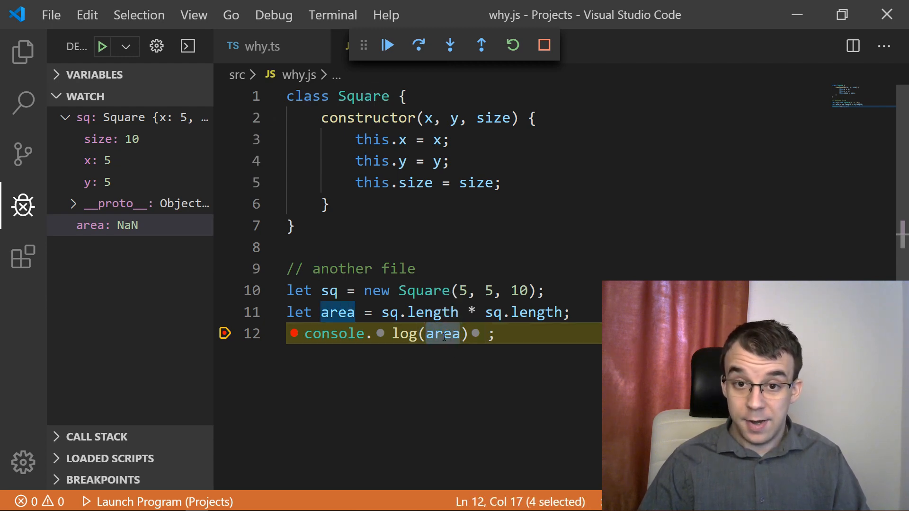
pyautogui.moveTo(423, 312)
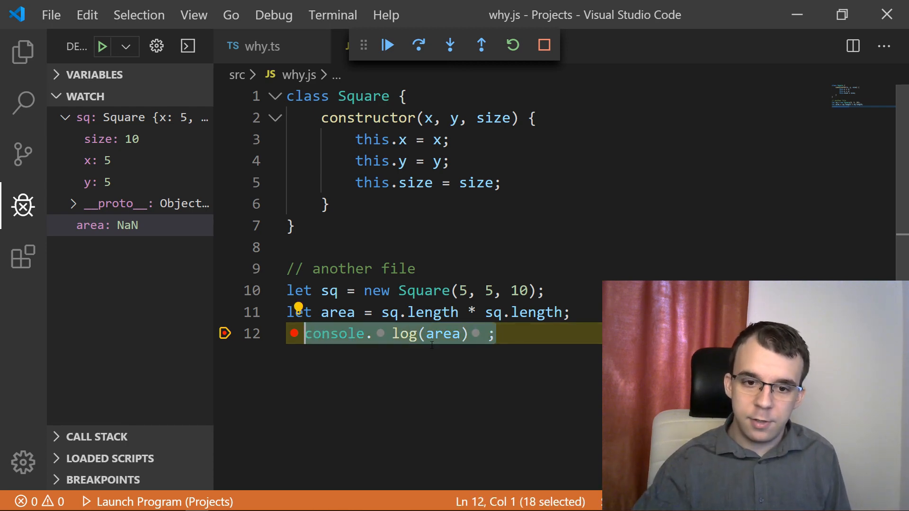
pyautogui.click(414, 268)
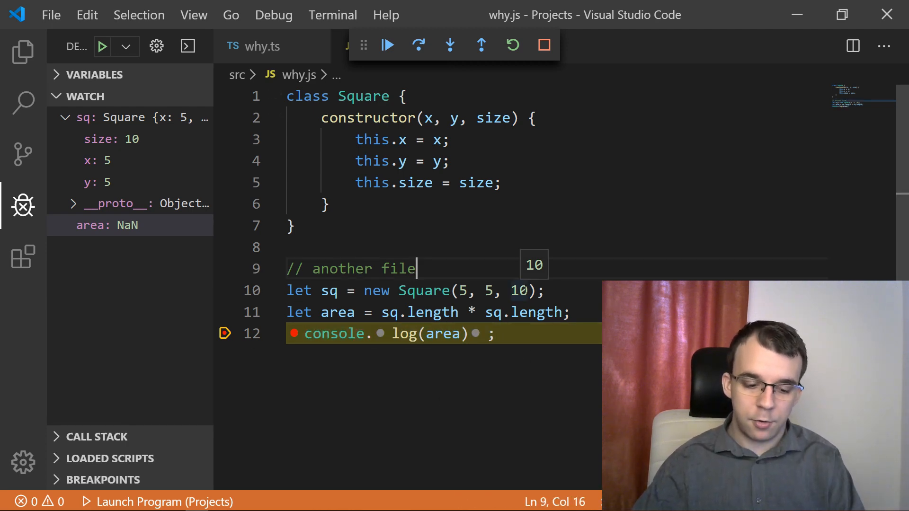
pyautogui.click(542, 44)
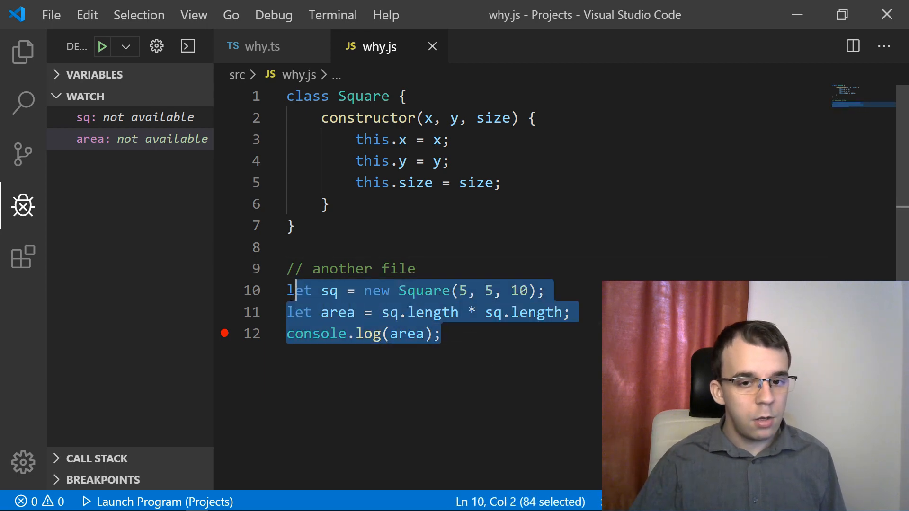
pyautogui.click(443, 333)
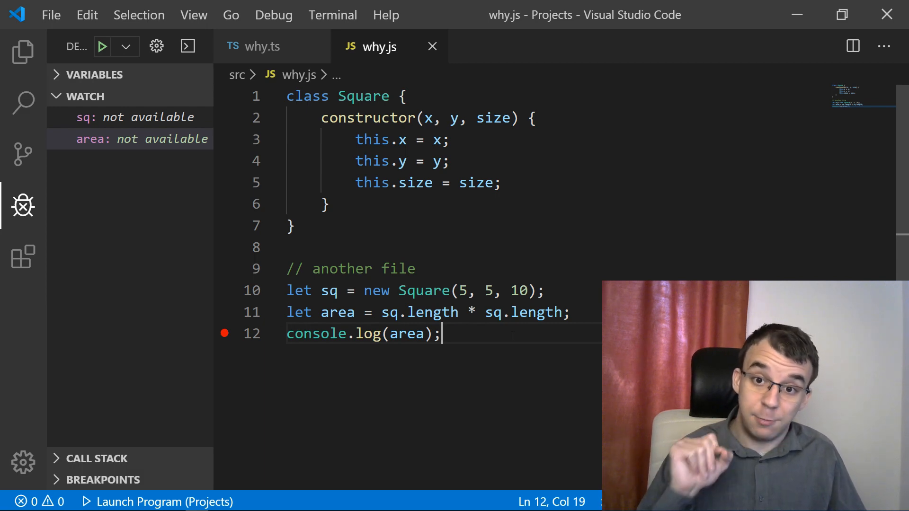
pyautogui.doubleClick(431, 312)
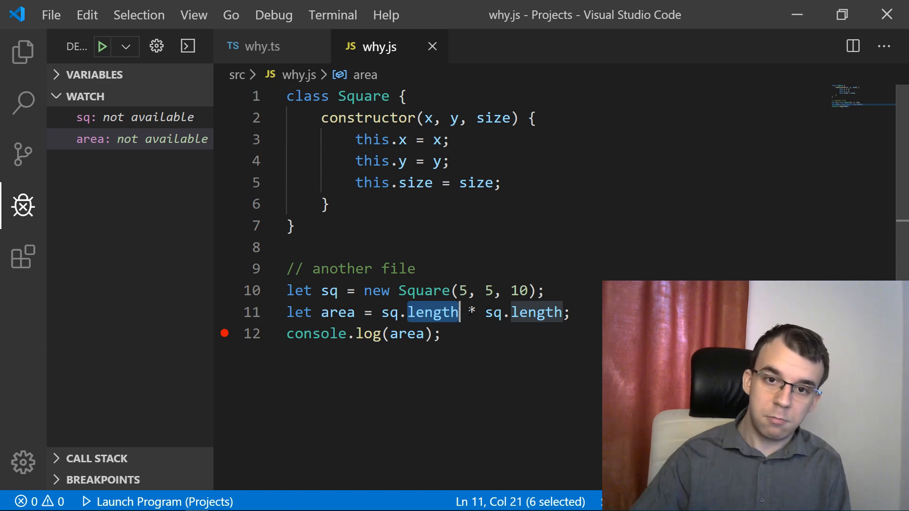
pyautogui.press('ctrl+a')
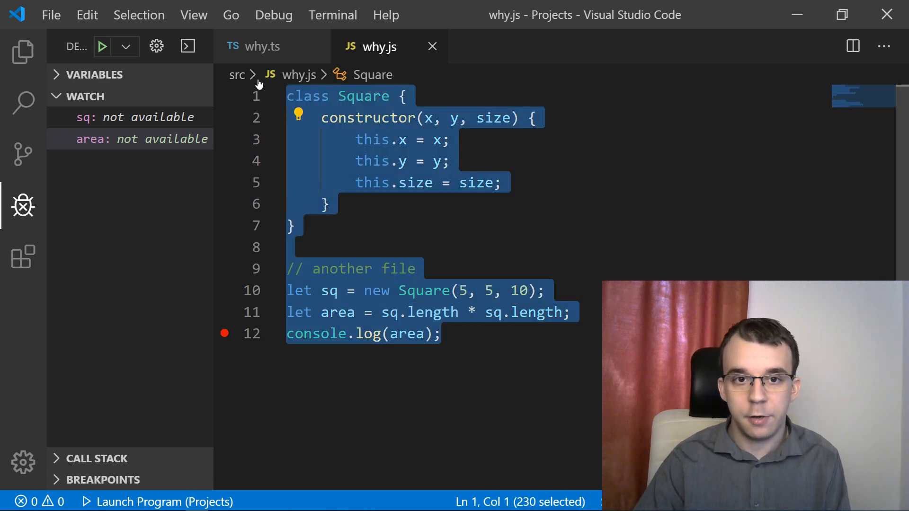
# In why.ts, define class Square with constructor(public x: number, public y: number, public size: number) { }
pyautogui.click(261, 46)
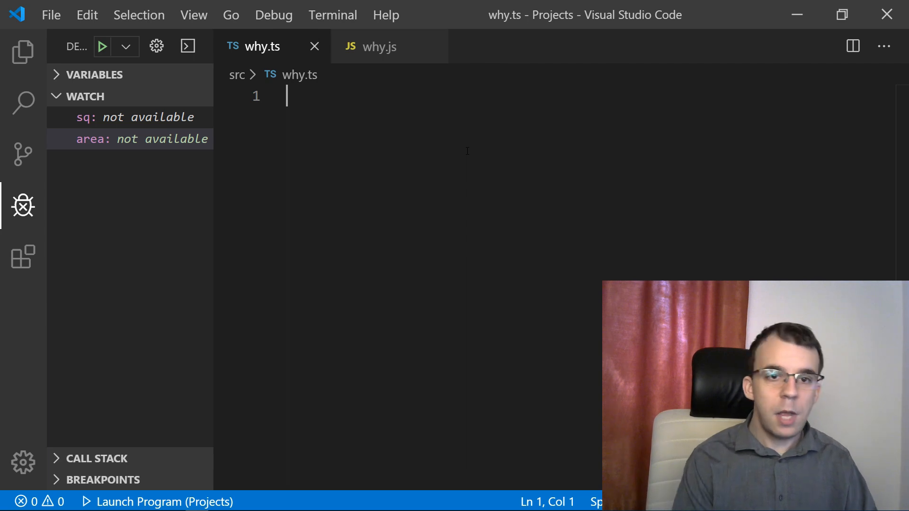
pyautogui.write('class')
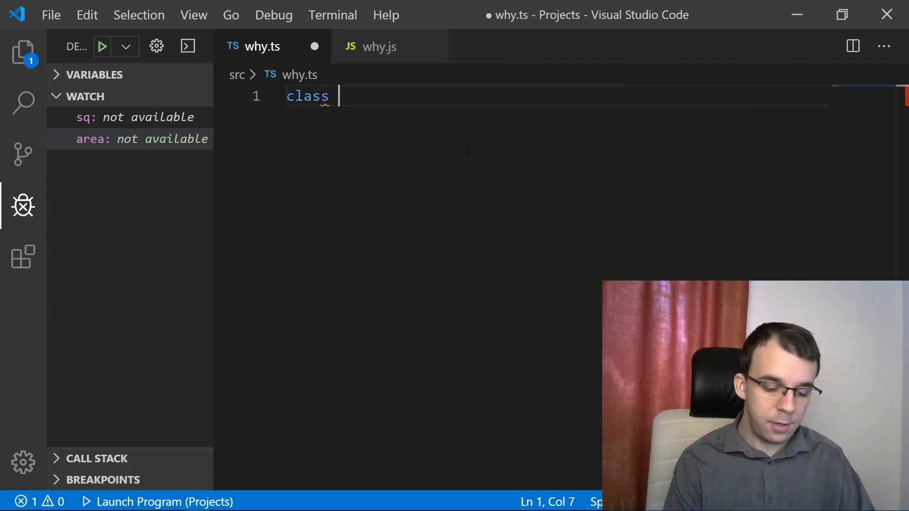
pyautogui.write('Square {')
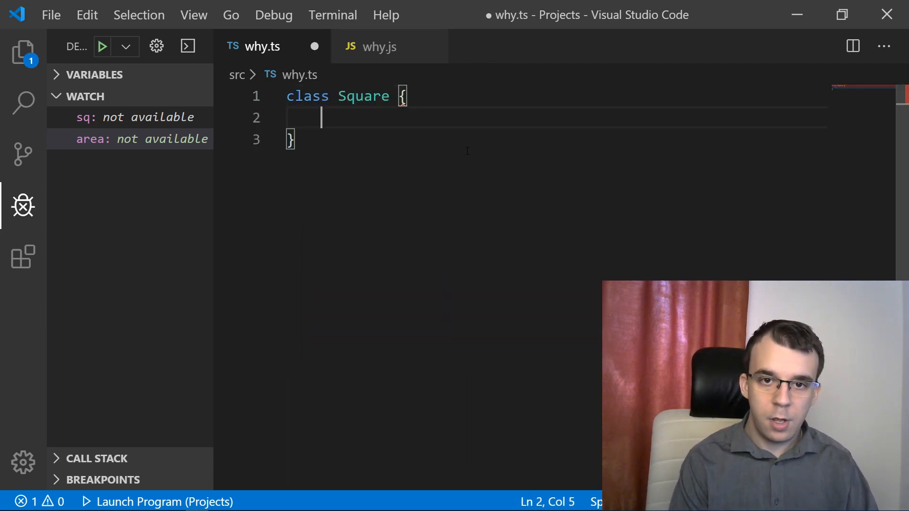
pyautogui.write('constructor')
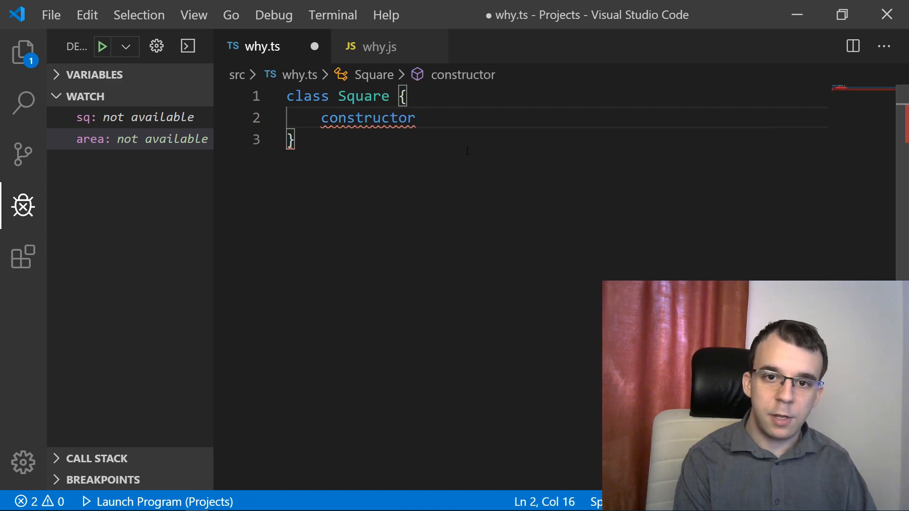
pyautogui.write('(')
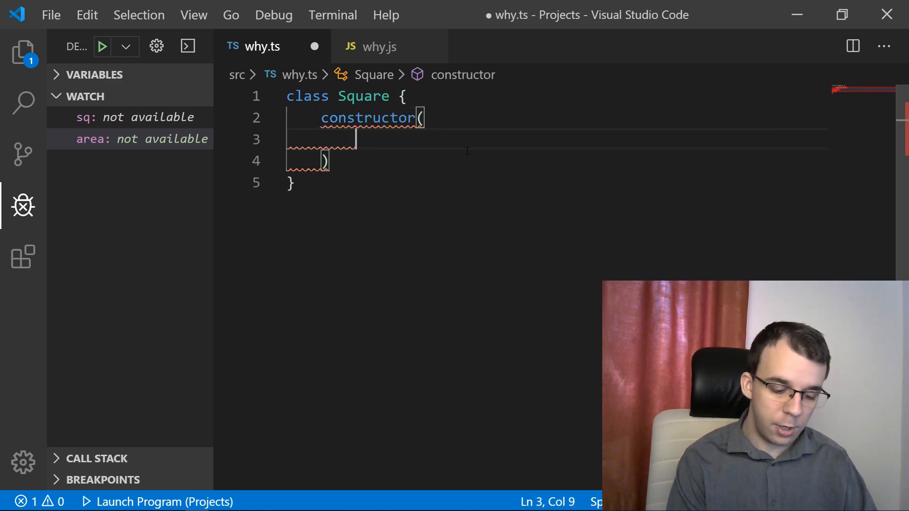
pyautogui.write('public')
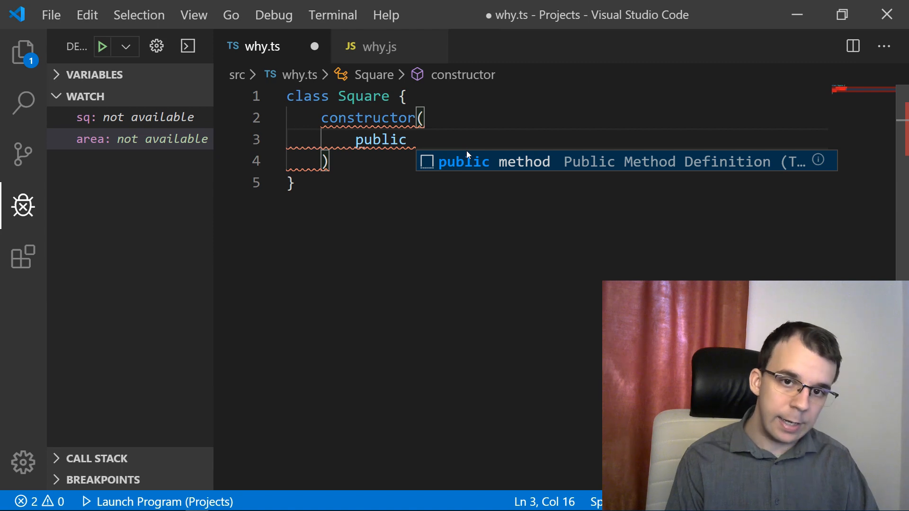
pyautogui.write('x: number,')
pyautogui.write('p')
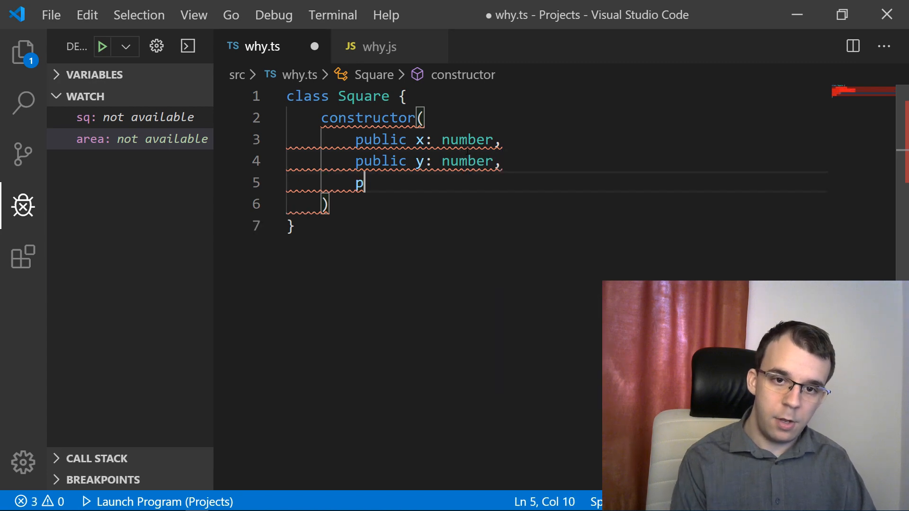
pyautogui.write('ublic size: num')
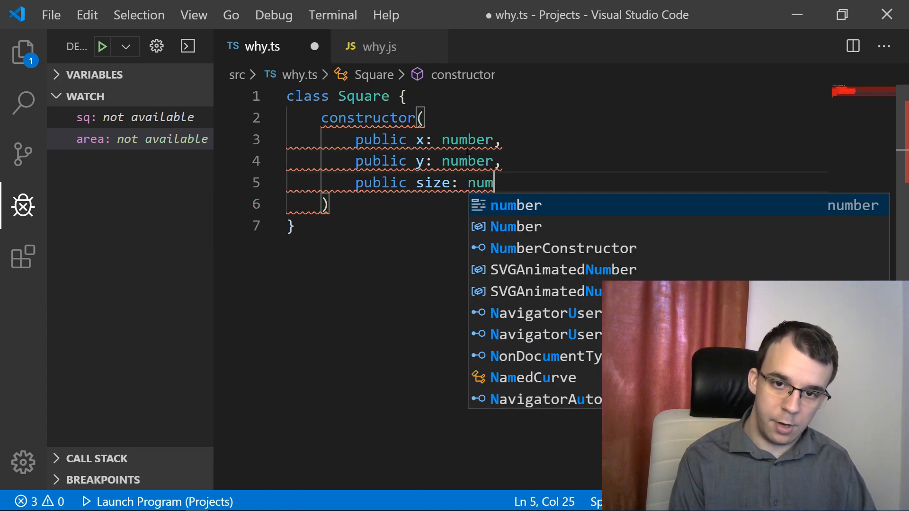
pyautogui.write('ber')
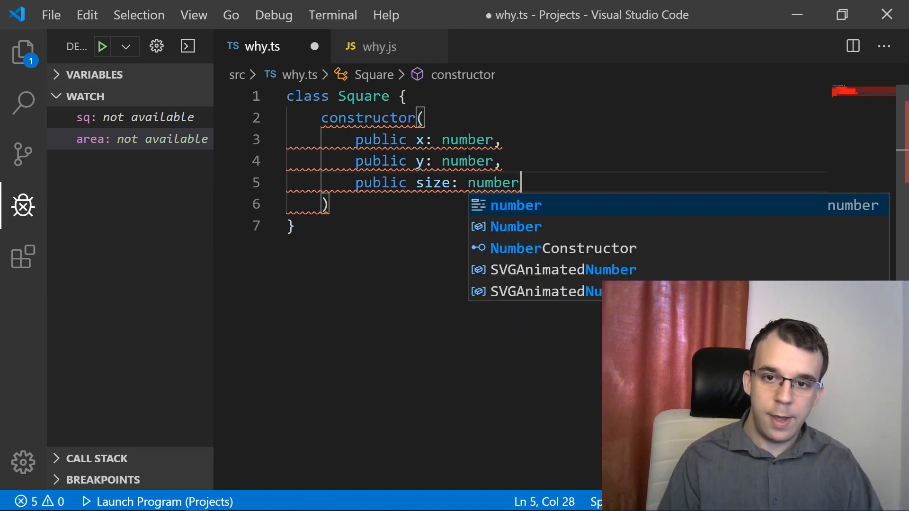
pyautogui.press('Escape')
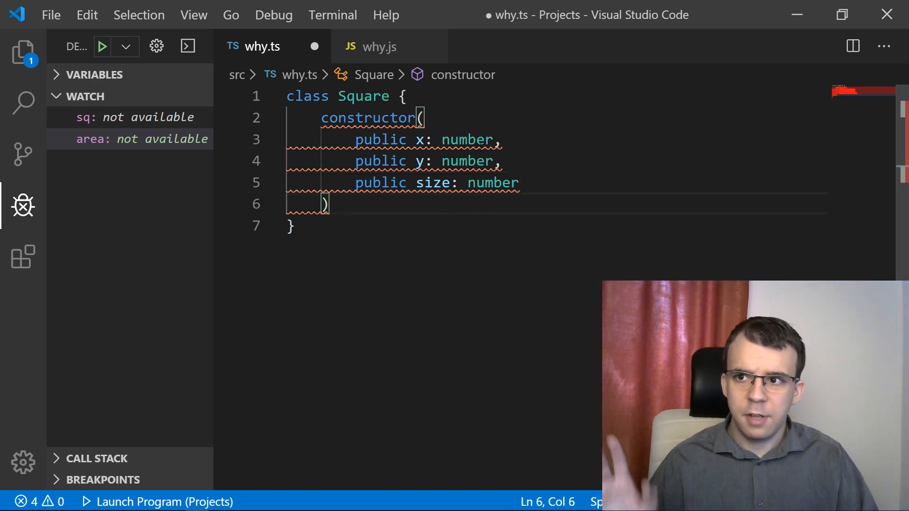
pyautogui.write('{ }')
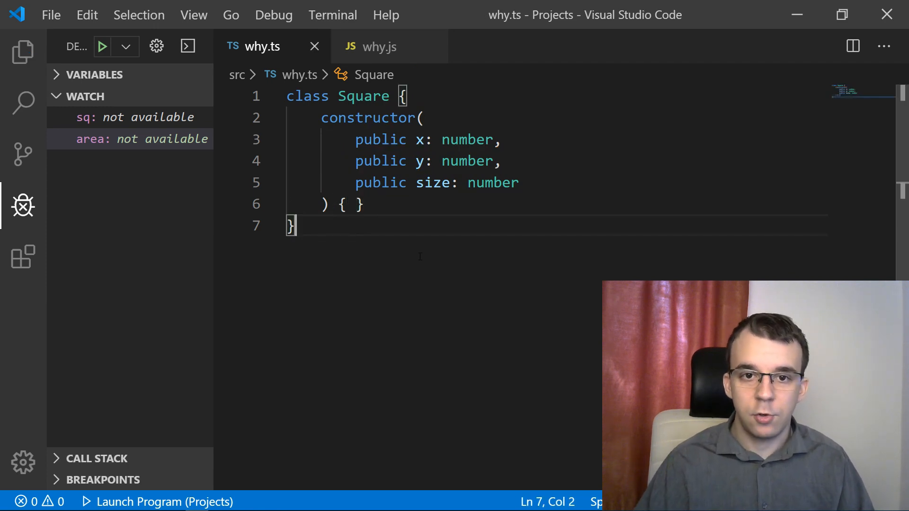
pyautogui.press('Enter')
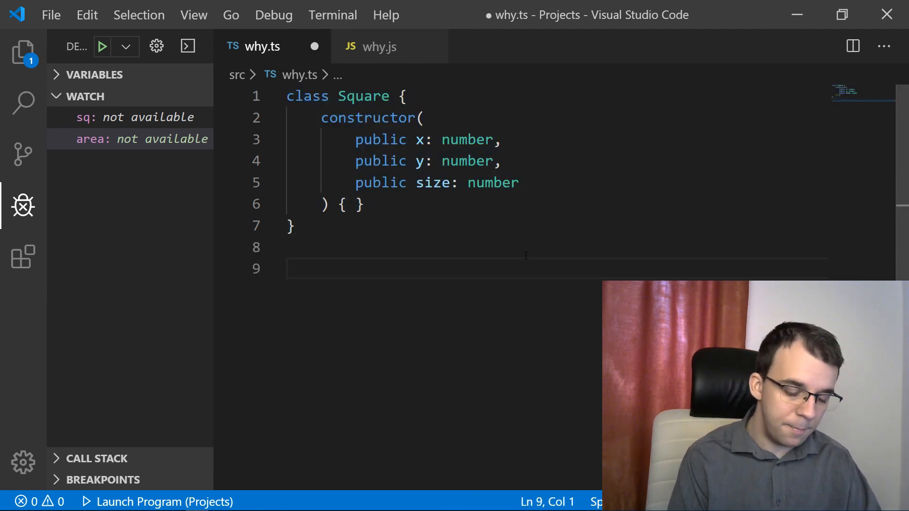
# Add let sq = new Square(5, 5, 10), let area = sq.size * sq.size, and console.log(area)
pyautogui.write('let sq =')
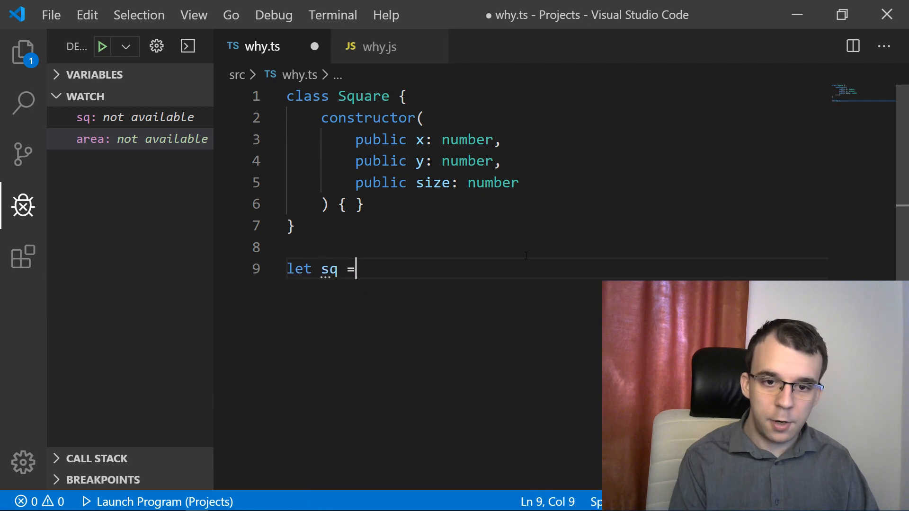
pyautogui.write('new Square(')
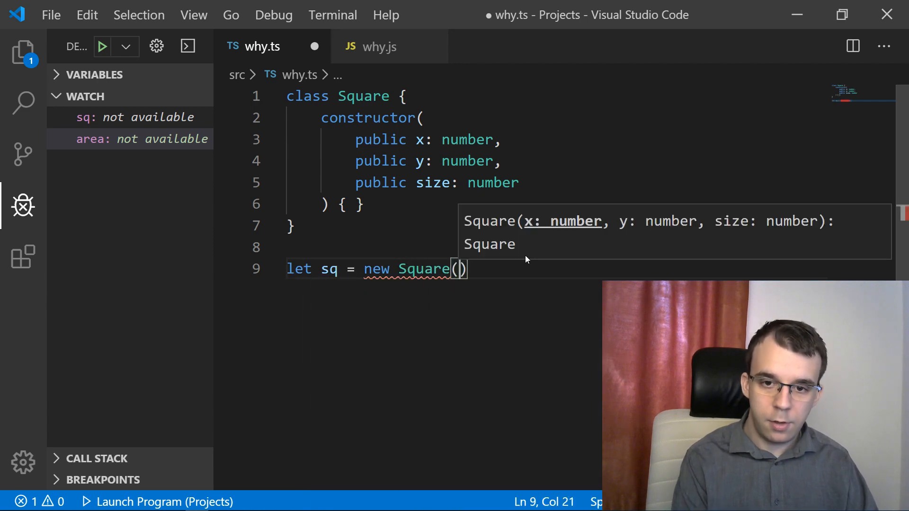
pyautogui.write('5, 5, 10')
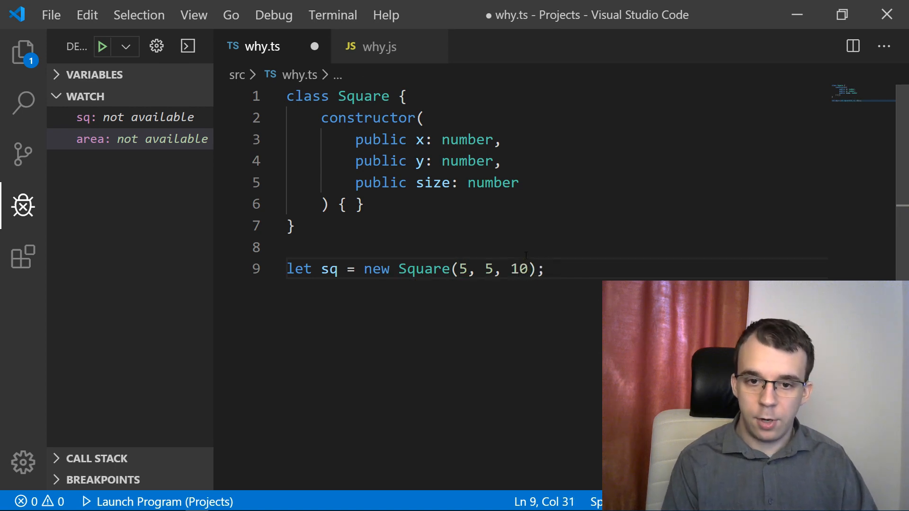
pyautogui.write('let area')
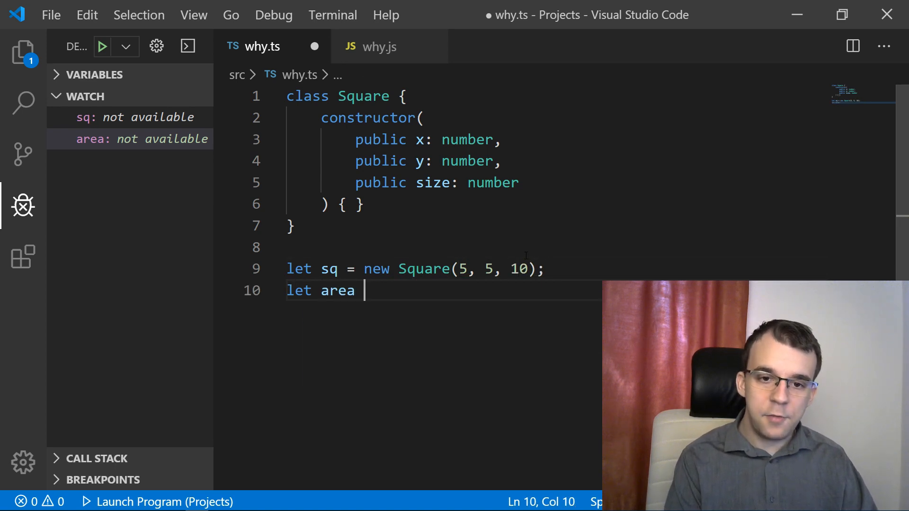
pyautogui.write('= sq.size')
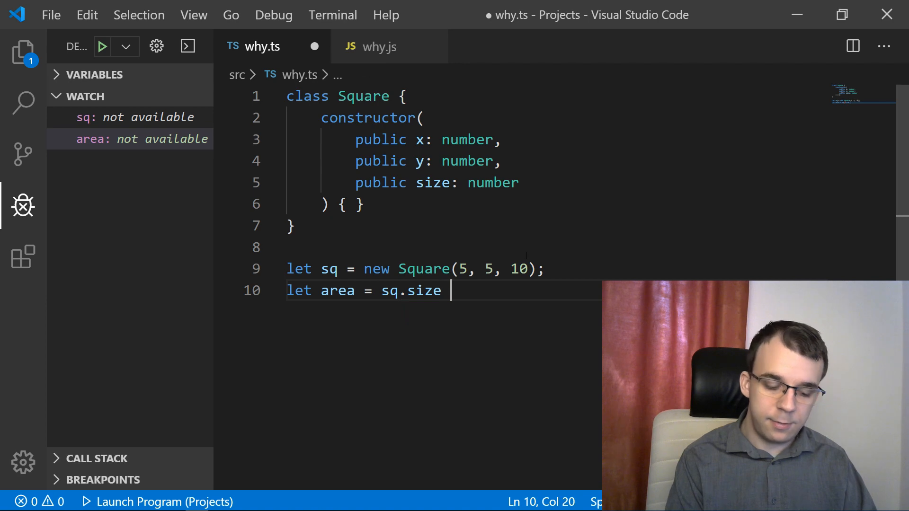
pyautogui.write('* sq.size;')
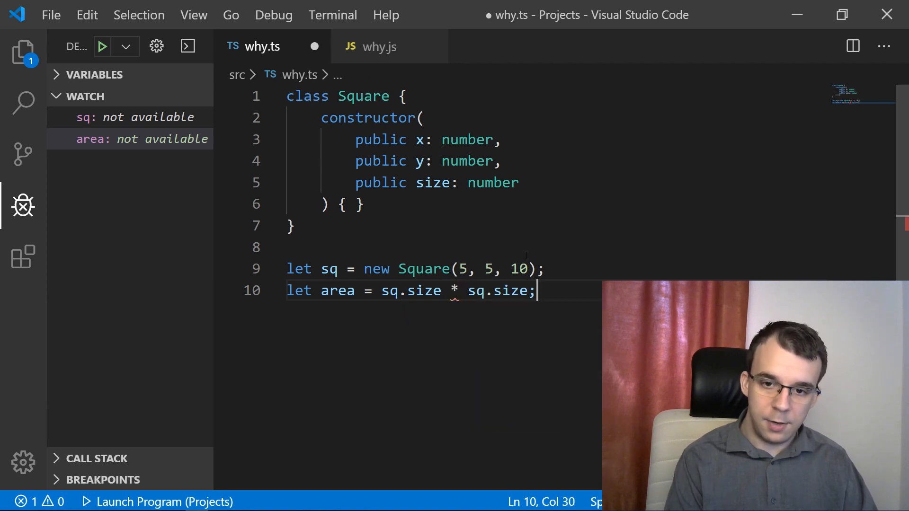
pyautogui.write('console.log(area);')
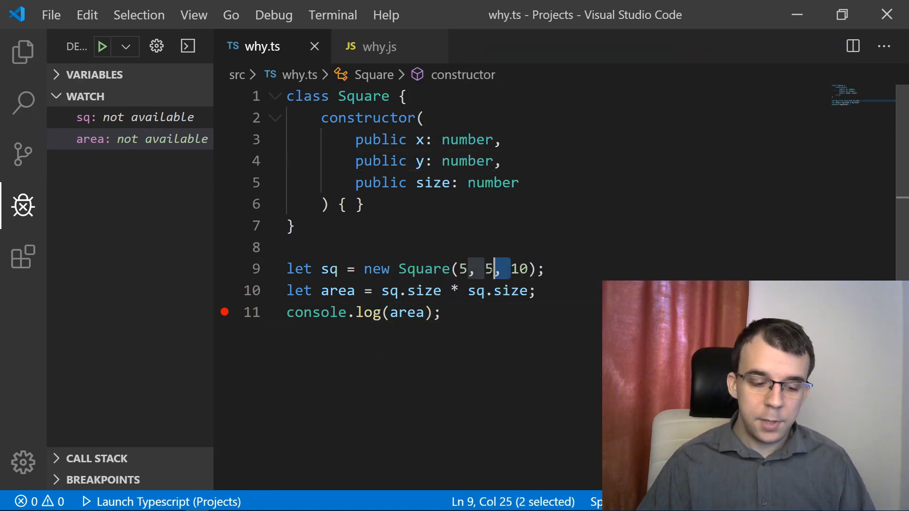
pyautogui.click(101, 46)
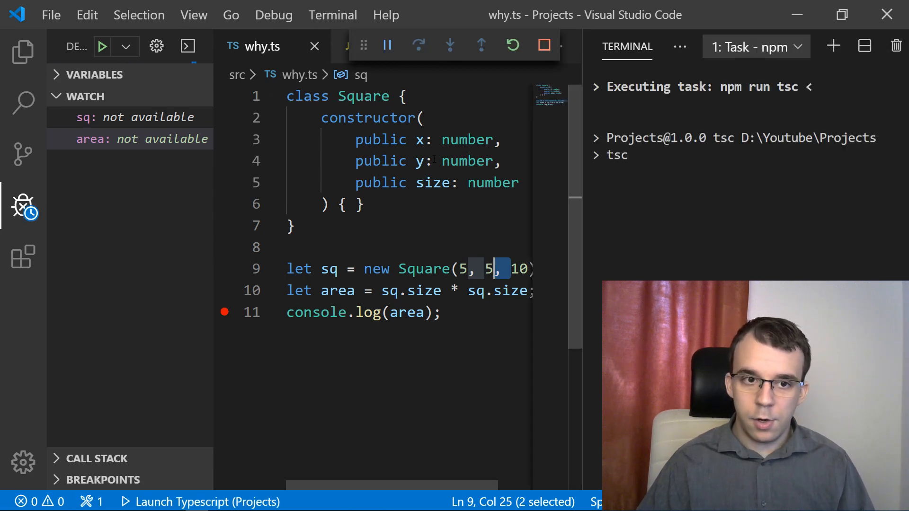
pyautogui.click(387, 45)
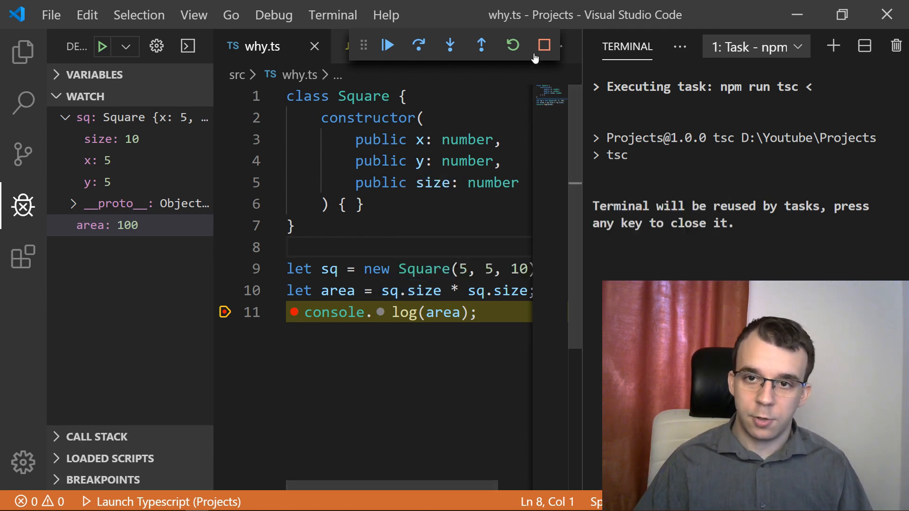
pyautogui.click(543, 45)
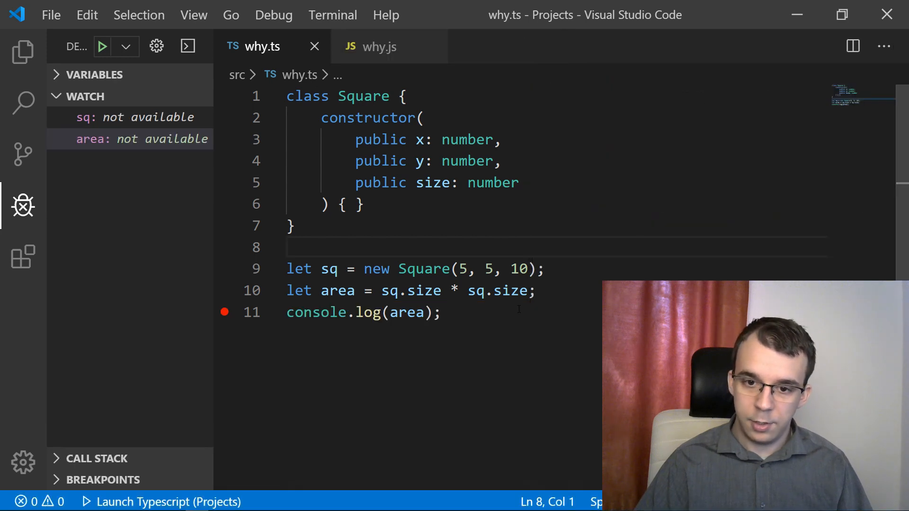
# Replace both sq.size references in the area line with sq.length
pyautogui.write('length')
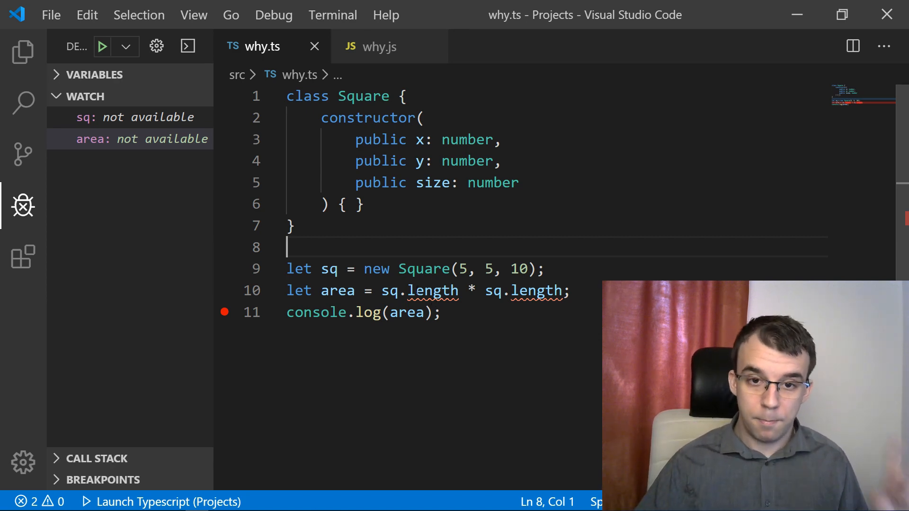
pyautogui.click(295, 225)
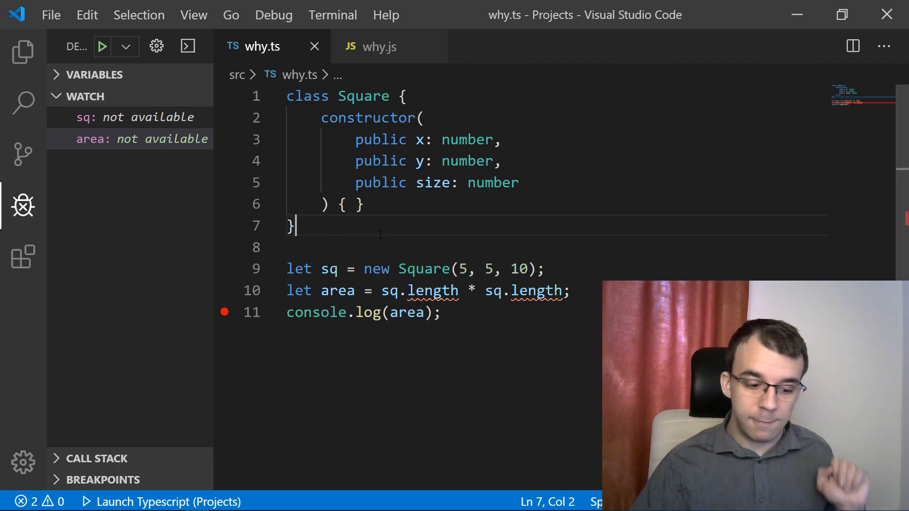
# Run why.ts and cancel after the tsc pre-launch task reports 'length' does not exist on Square
pyautogui.click(102, 47)
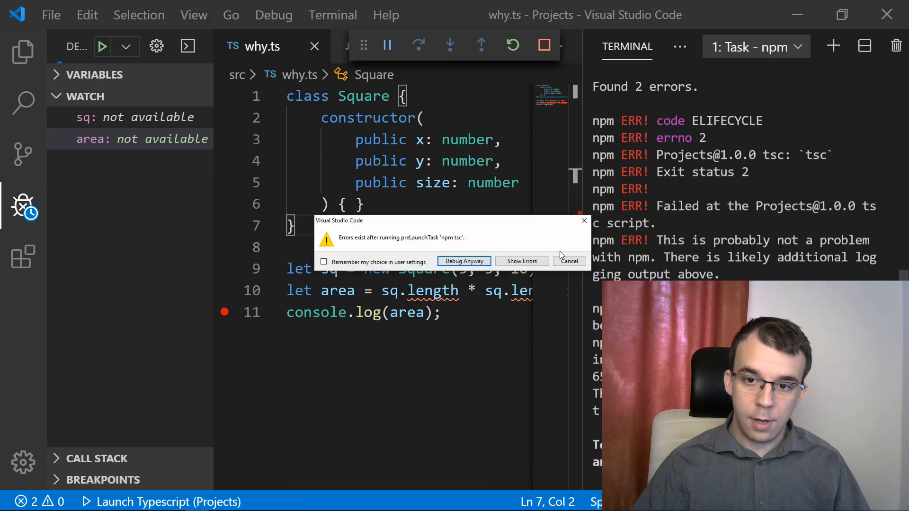
pyautogui.click(569, 261)
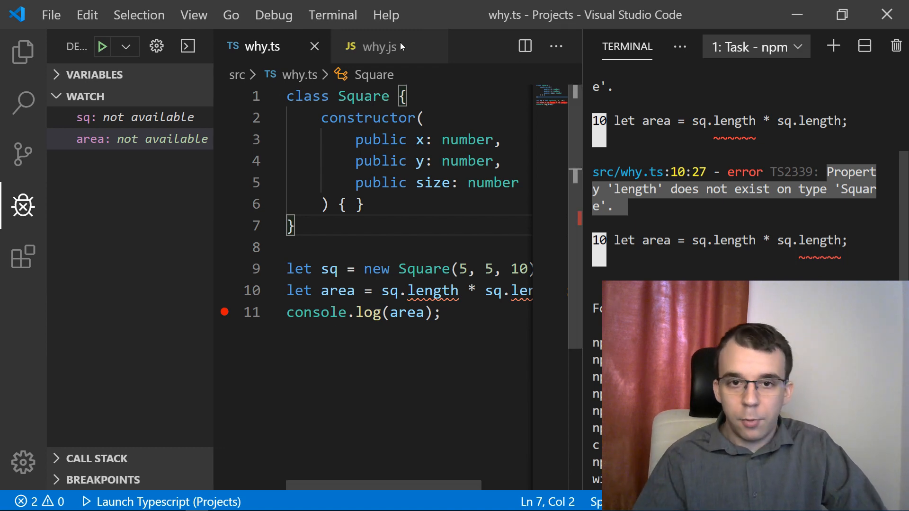
pyautogui.moveTo(435, 362)
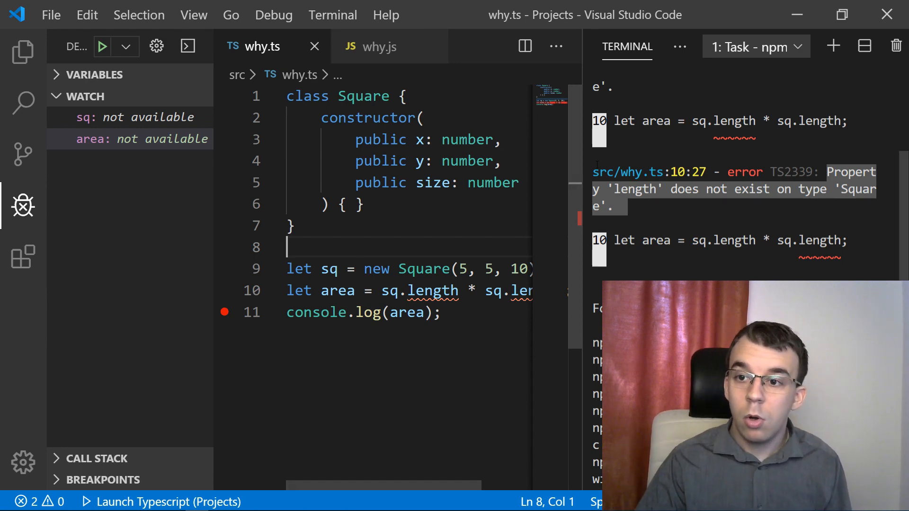
pyautogui.moveTo(648, 173)
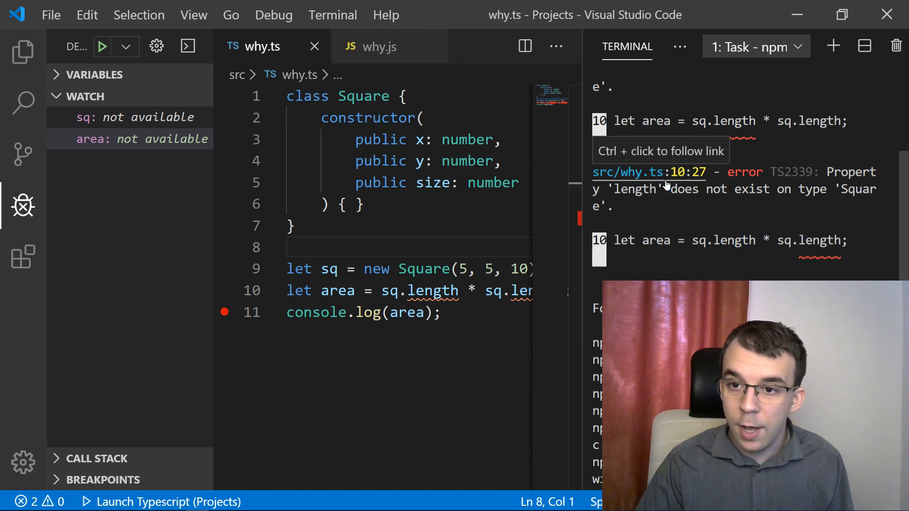
pyautogui.moveTo(699, 181)
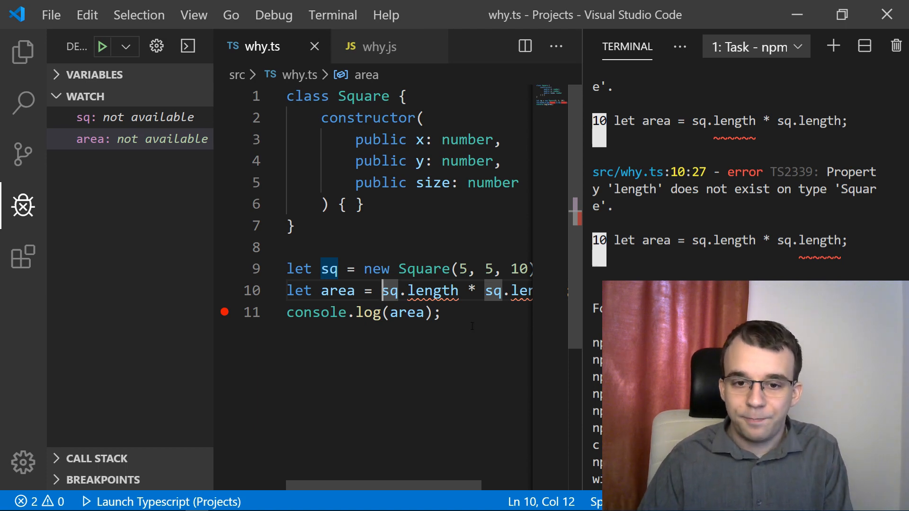
# Close the compiler output terminal and view why.js, where sq.length shows no error
pyautogui.click(440, 312)
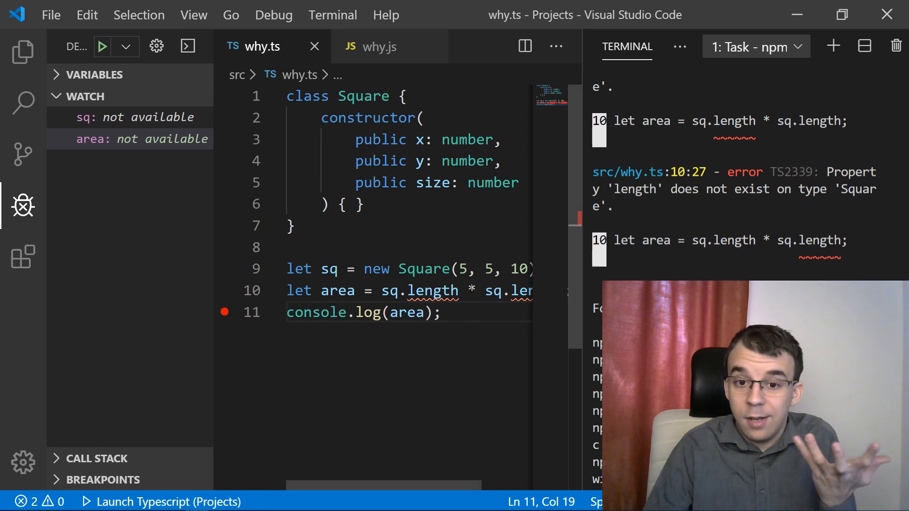
pyautogui.click(377, 46)
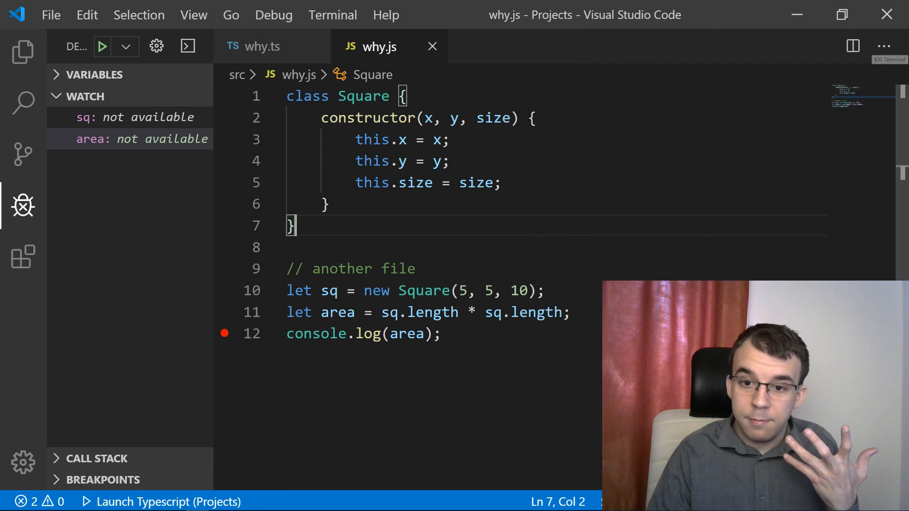
# Select length in why.js's area line, deselect it, and switch back to why.ts
pyautogui.doubleClick(432, 312)
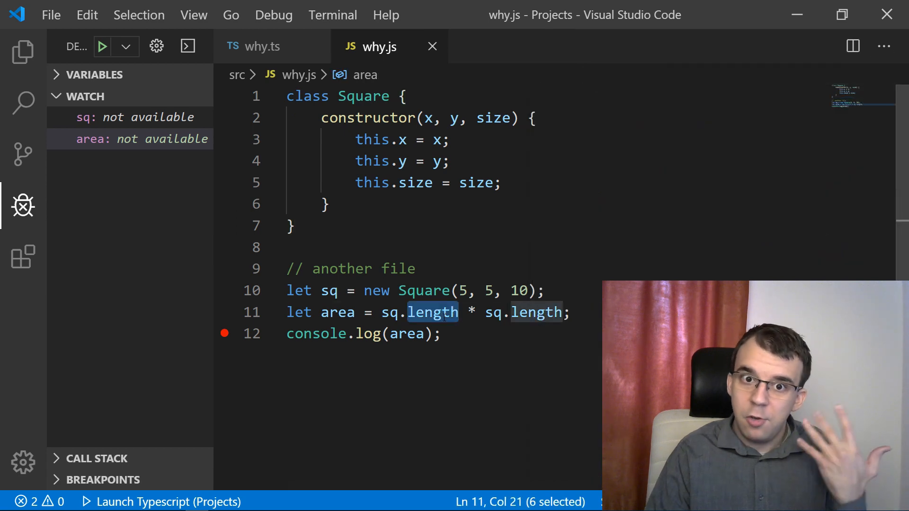
pyautogui.click(440, 333)
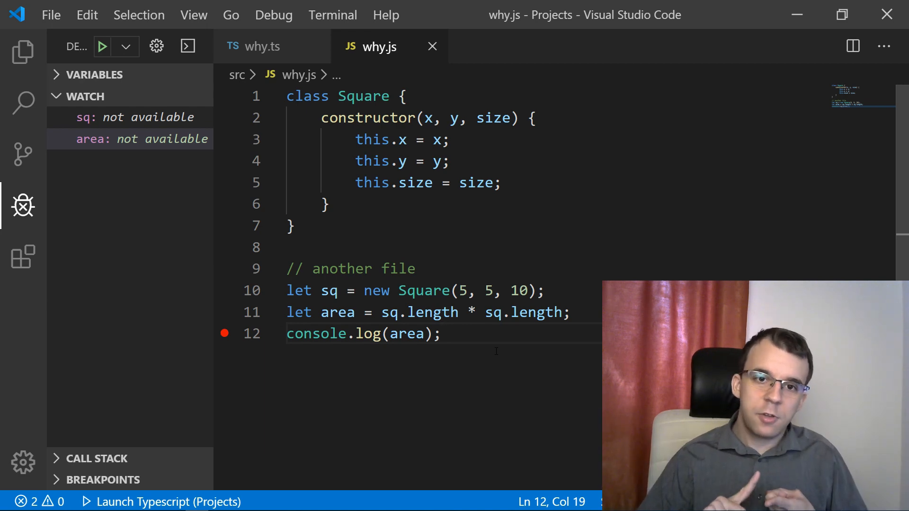
pyautogui.moveTo(454, 67)
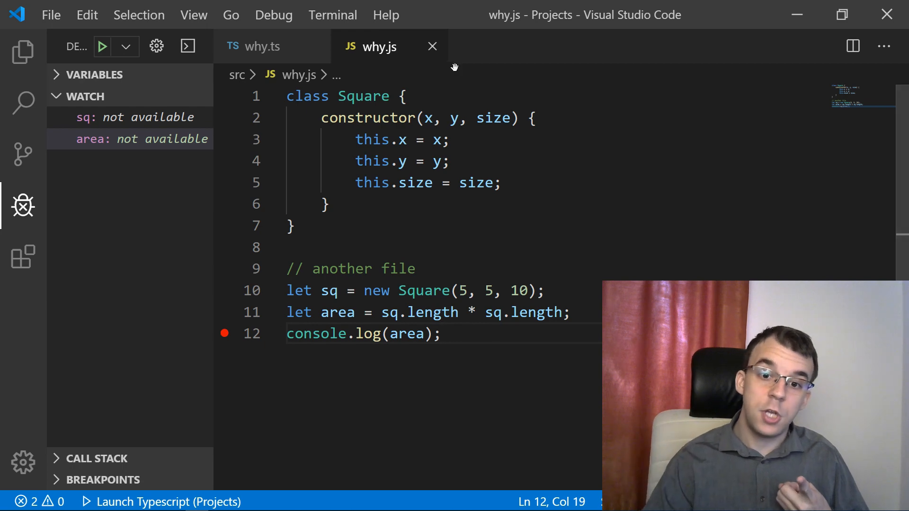
pyautogui.click(255, 46)
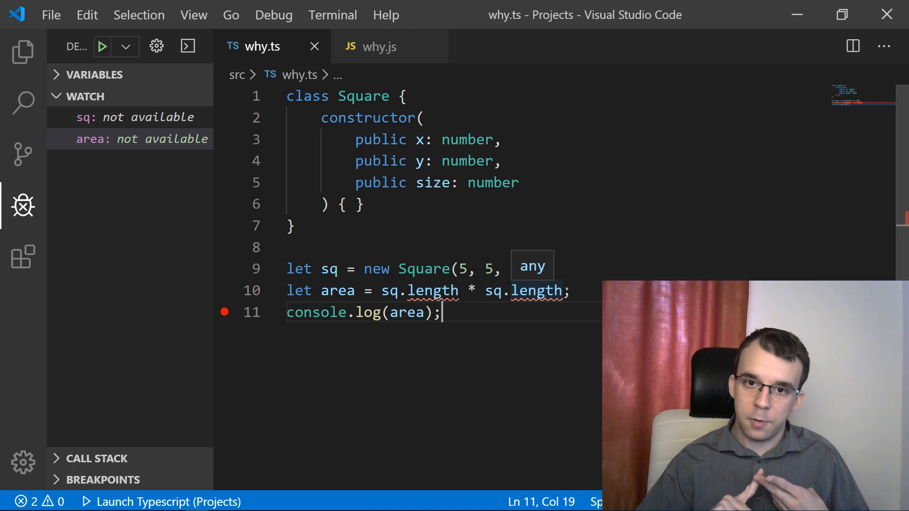
pyautogui.doubleClick(467, 139)
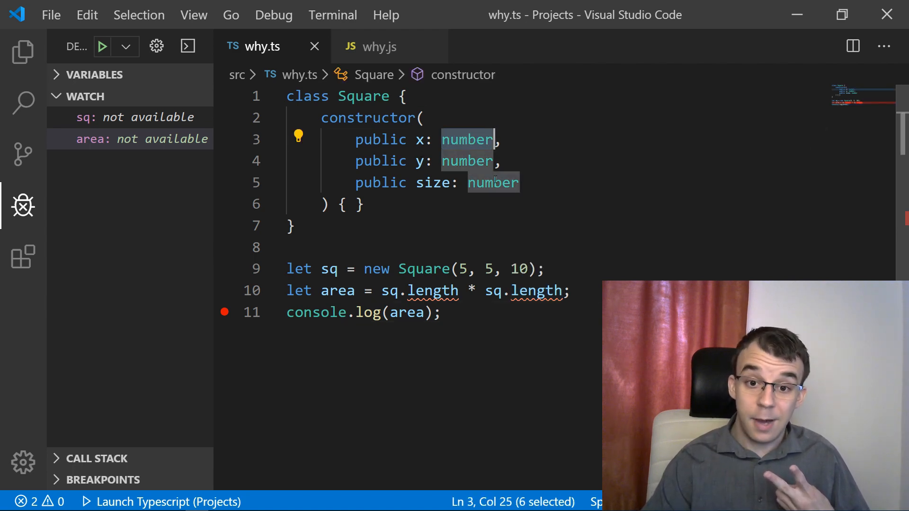
pyautogui.click(377, 47)
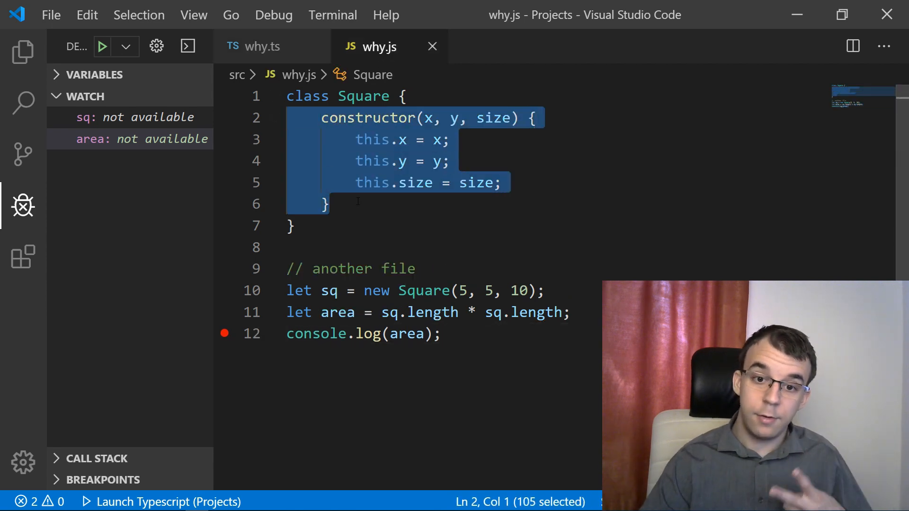
pyautogui.click(261, 46)
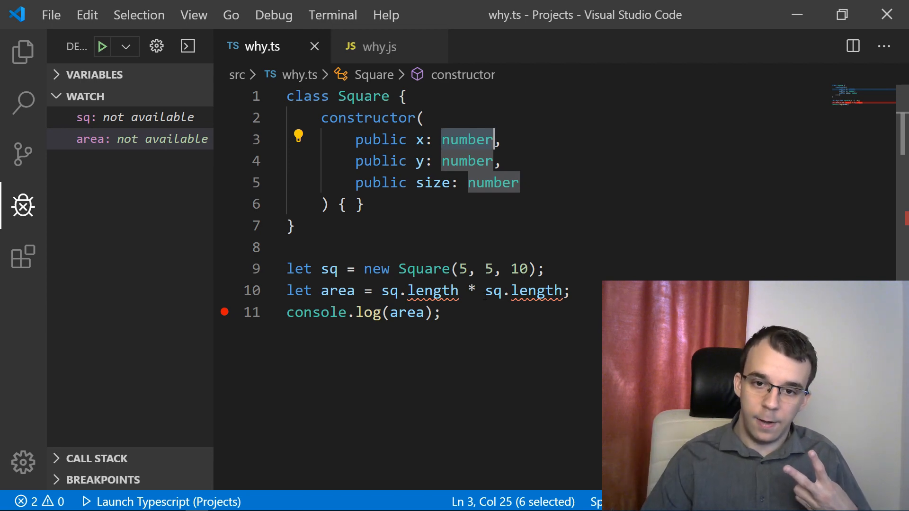
pyautogui.click(341, 269)
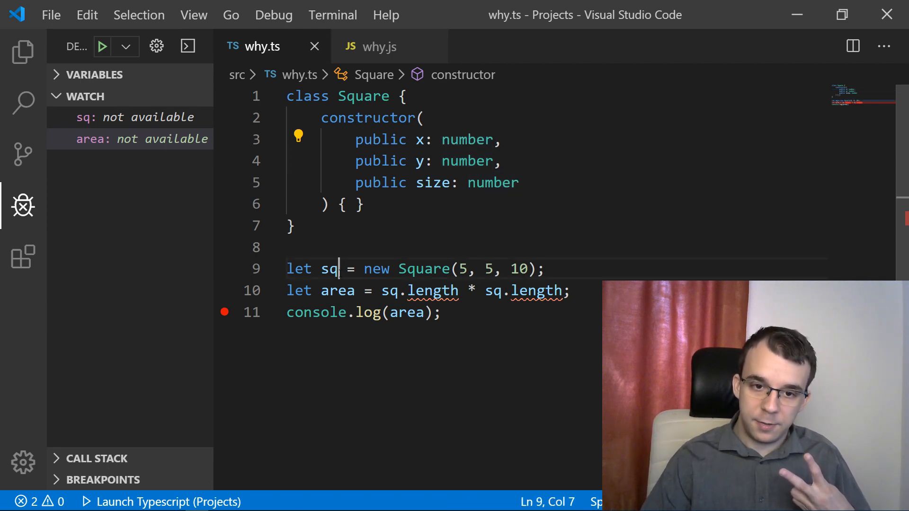
pyautogui.click(441, 312)
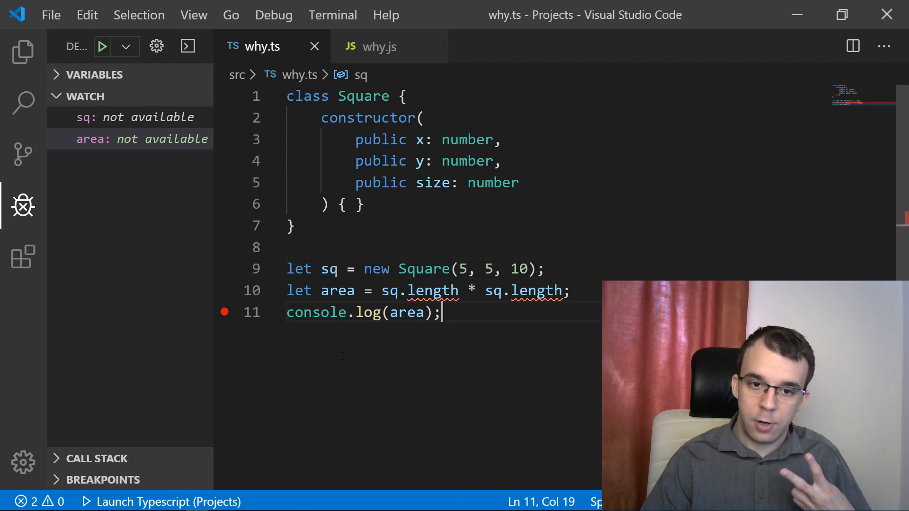
pyautogui.moveTo(328, 268)
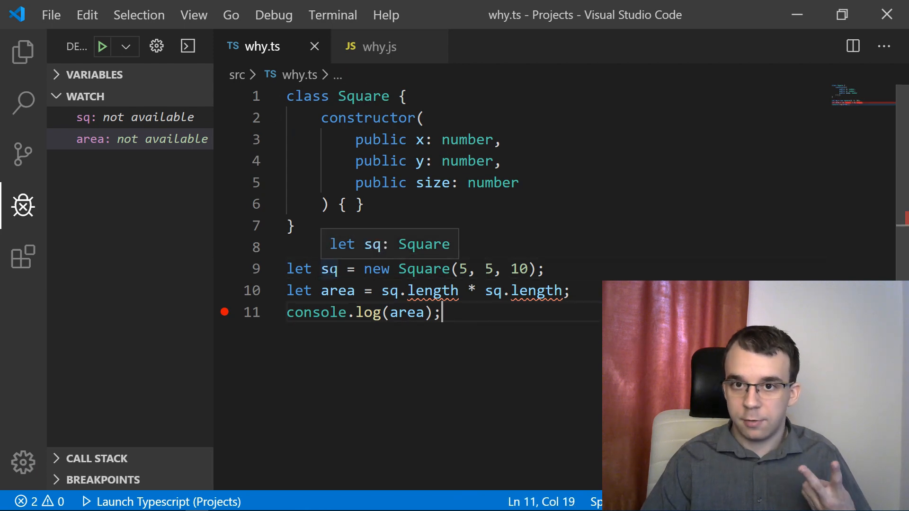